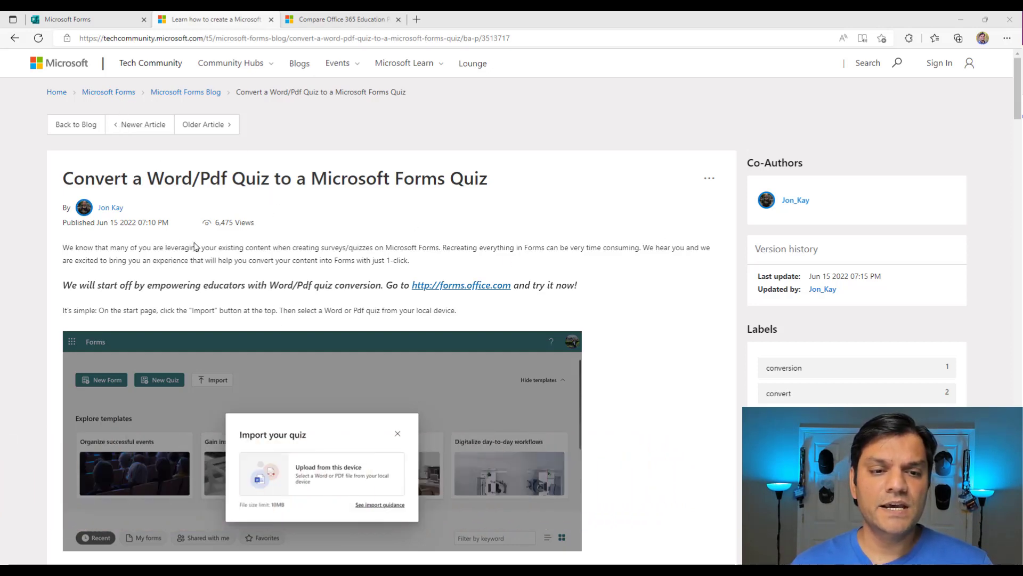
pyautogui.moveTo(117, 237)
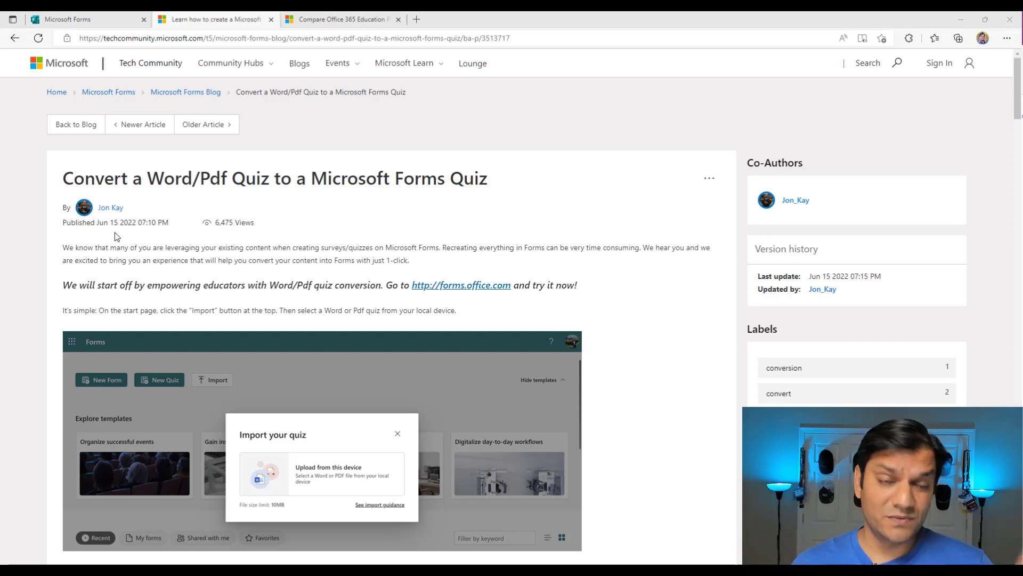
# - Review the A1, A3 and A5 Office 365 Education plans on the comparison page
pyautogui.scroll(-3)
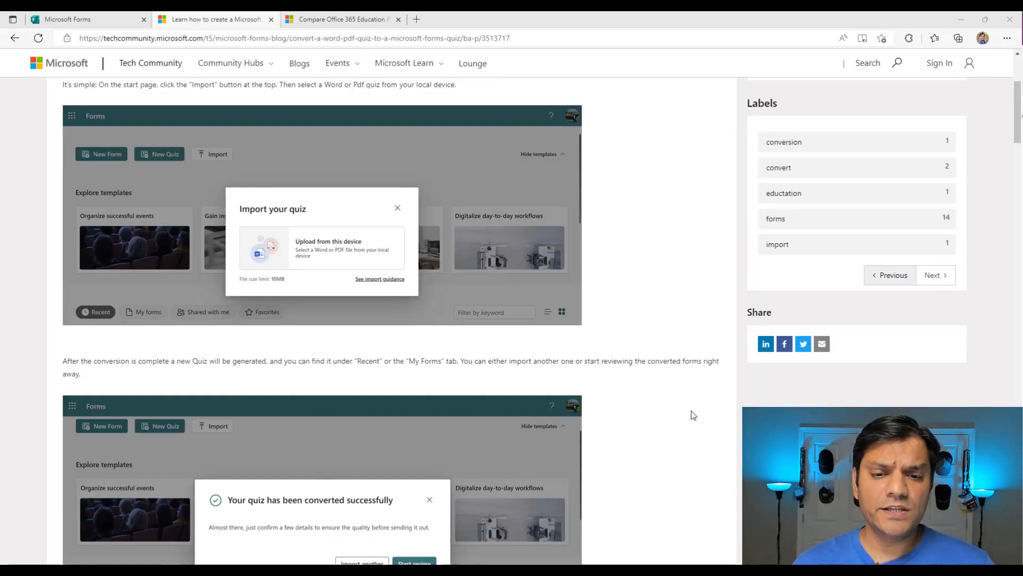
pyautogui.scroll(-3)
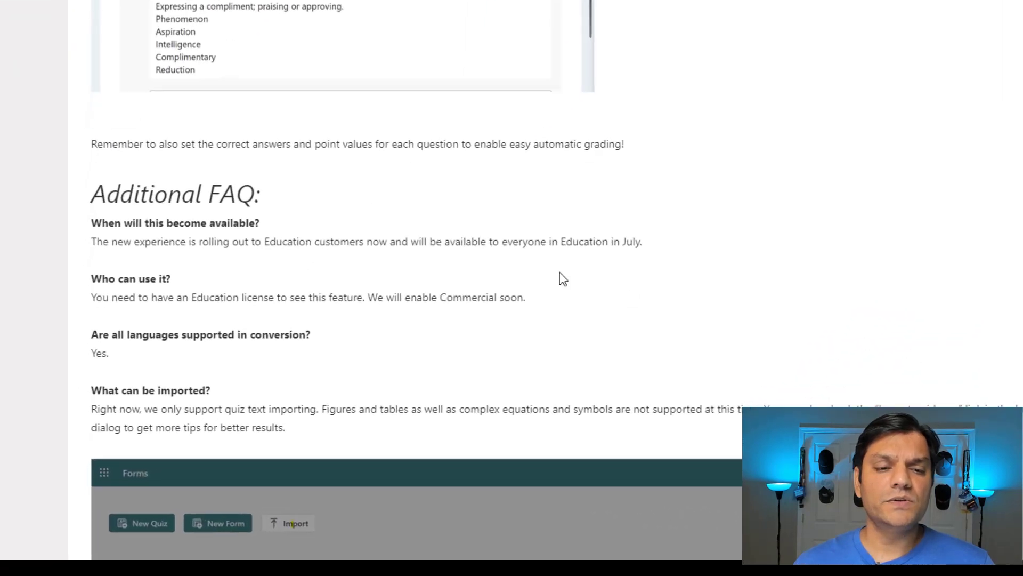
pyautogui.scroll(-3)
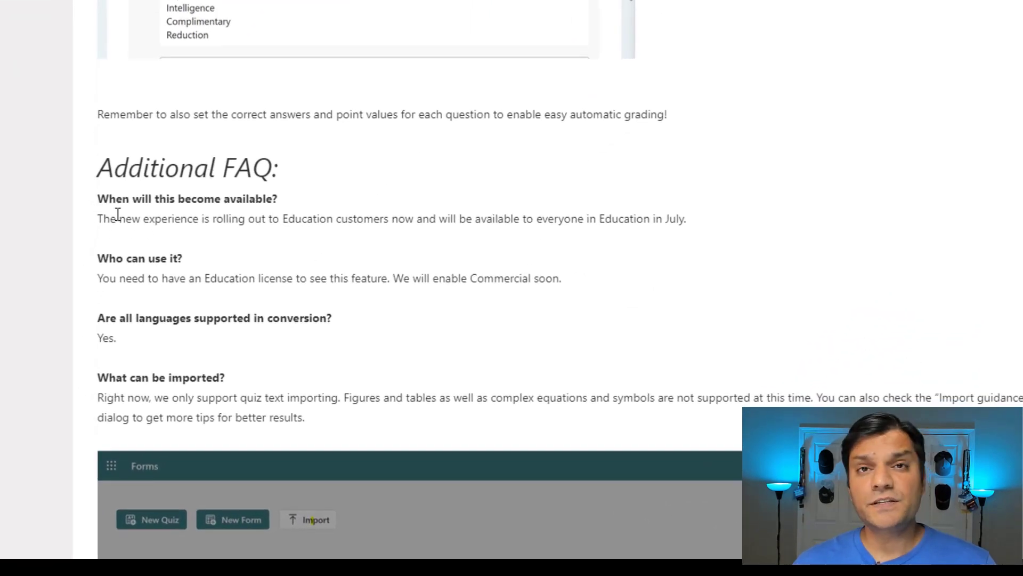
pyautogui.moveTo(185, 219)
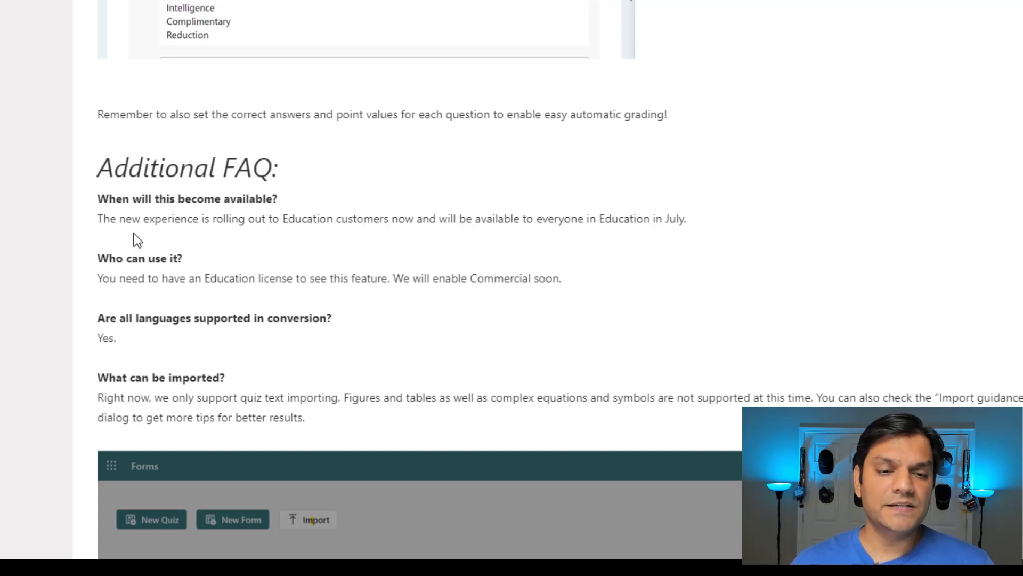
pyautogui.moveTo(326, 243)
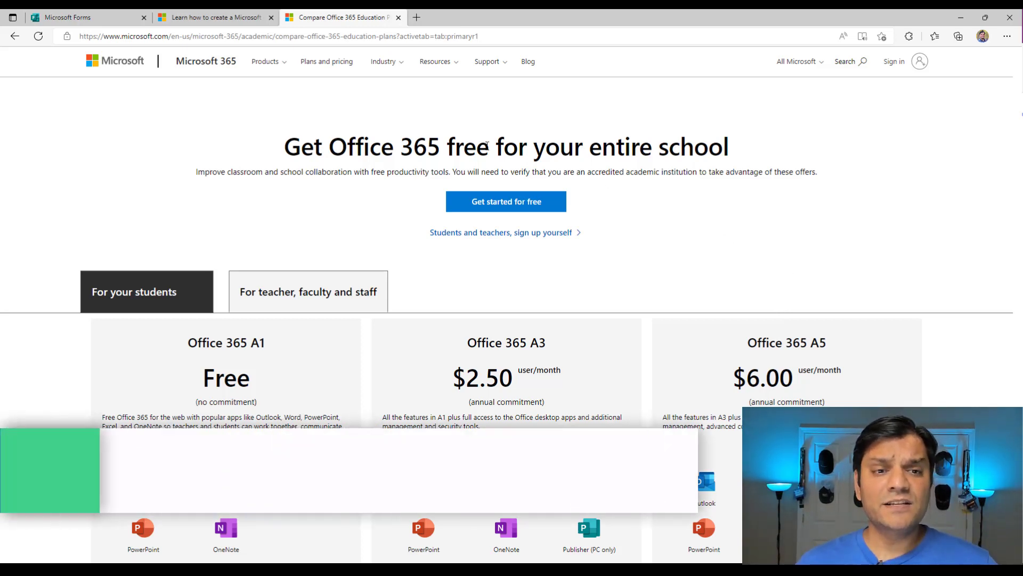
pyautogui.click(78, 17)
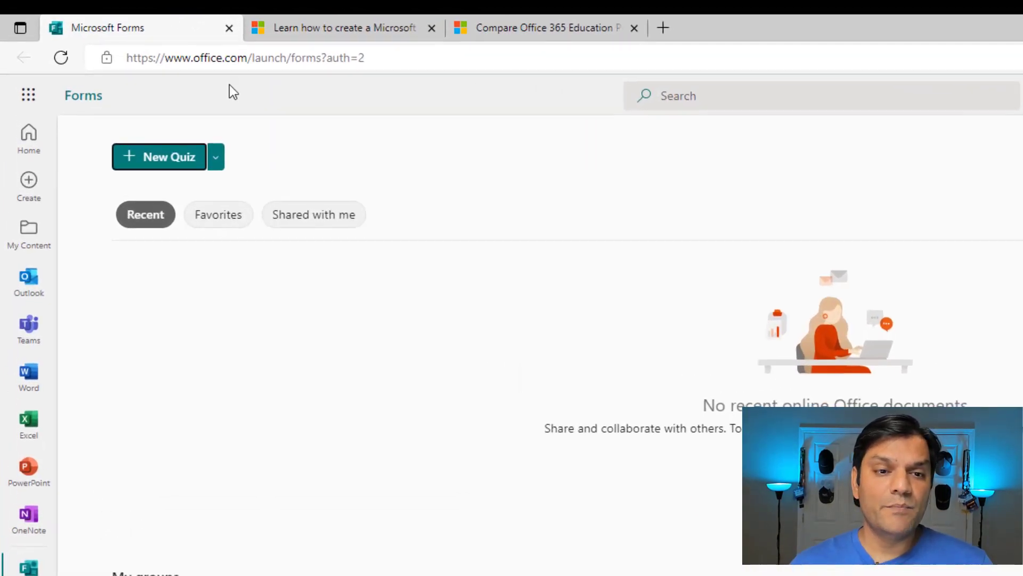
pyautogui.moveTo(28, 95)
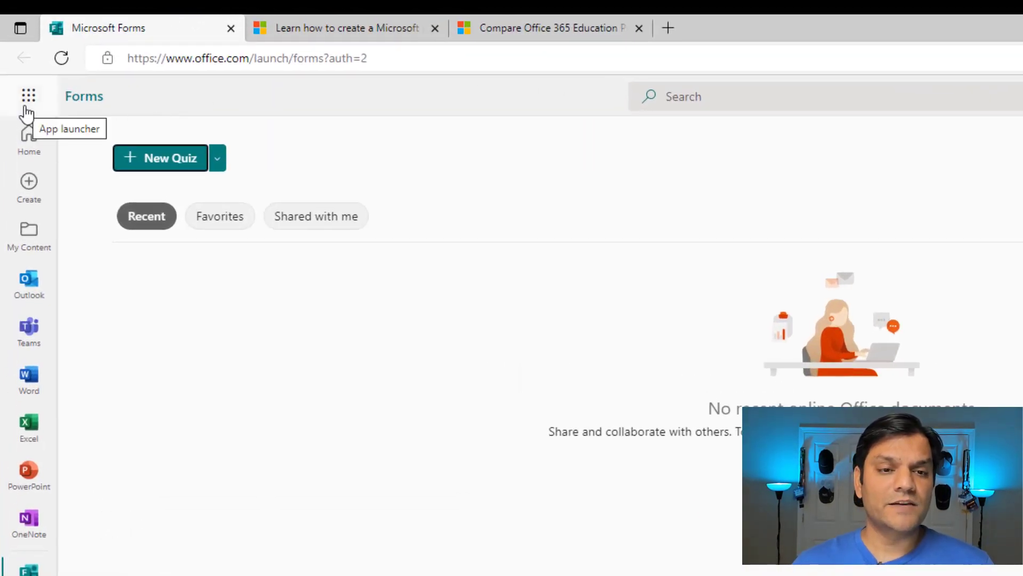
# - Check the New Quiz dropdown's New Form option, then go to All My Forms
pyautogui.click(27, 96)
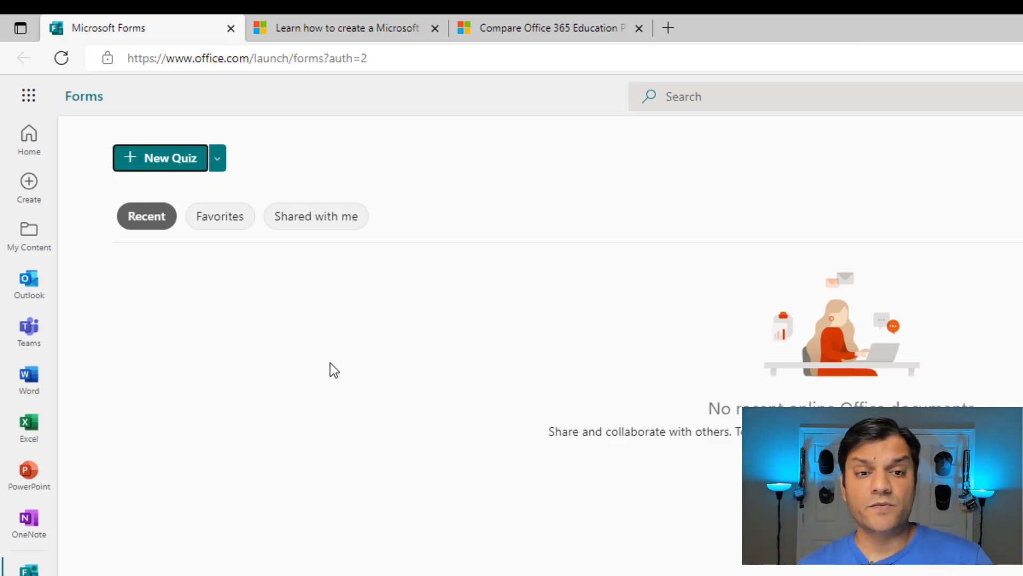
pyautogui.click(216, 158)
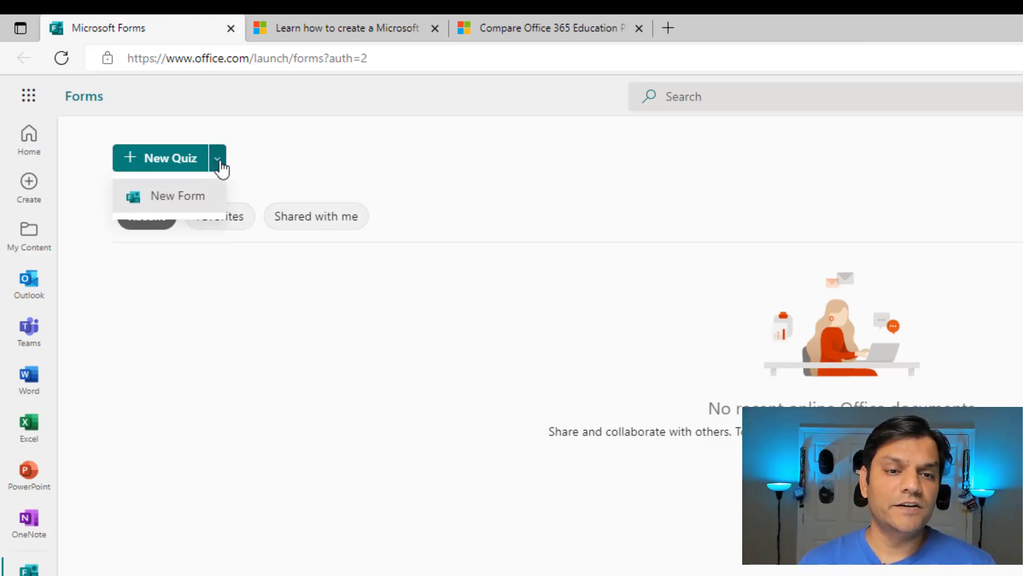
pyautogui.moveTo(241, 313)
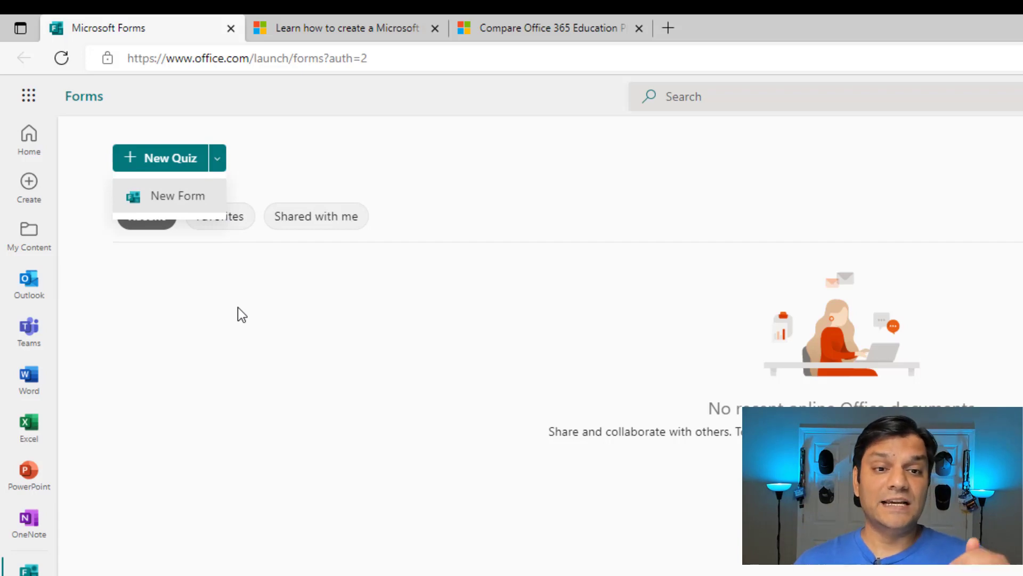
pyautogui.click(243, 345)
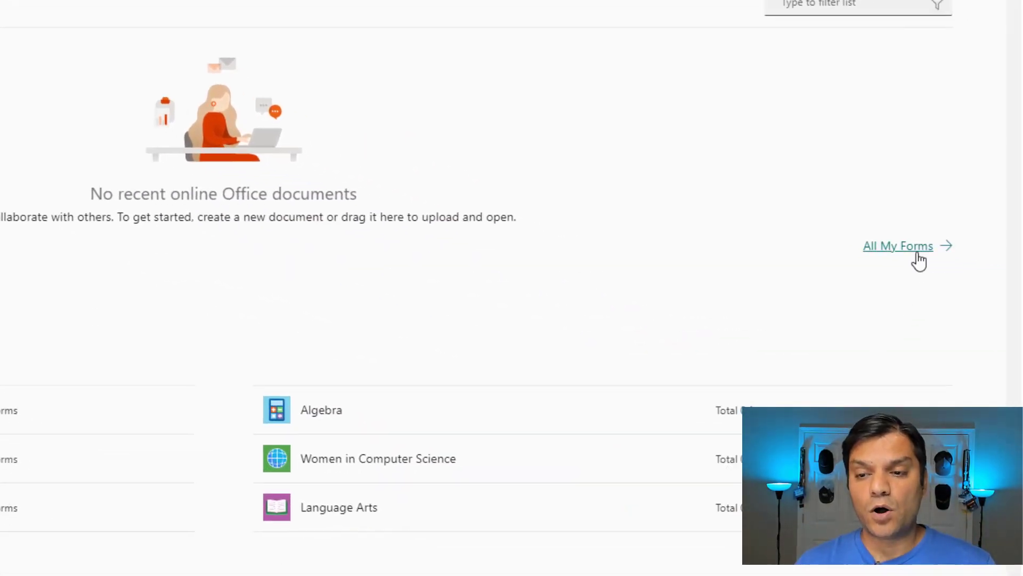
pyautogui.click(897, 245)
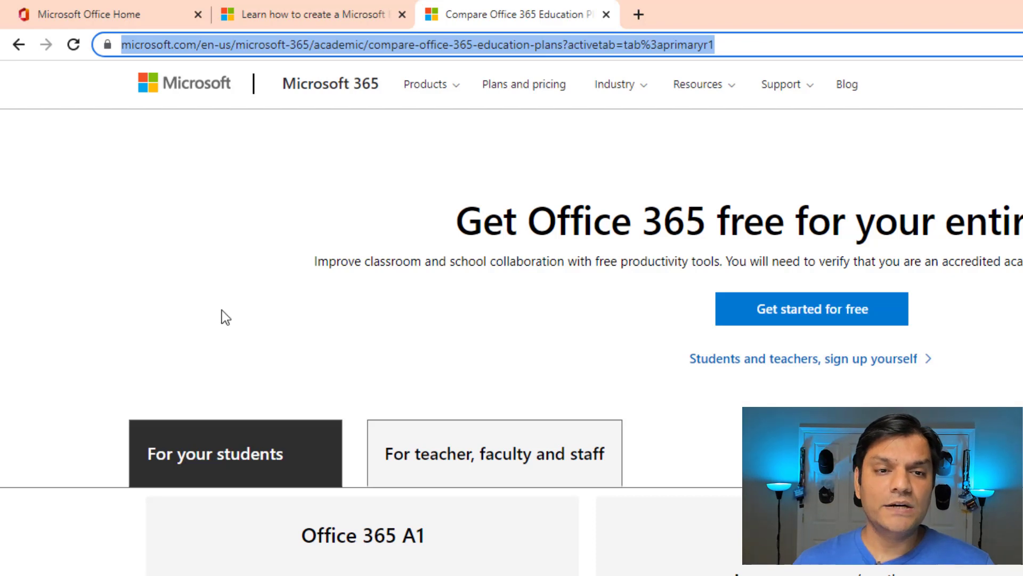
# - Launch Microsoft Forms from the Office home App launcher in a new tab
pyautogui.click(85, 14)
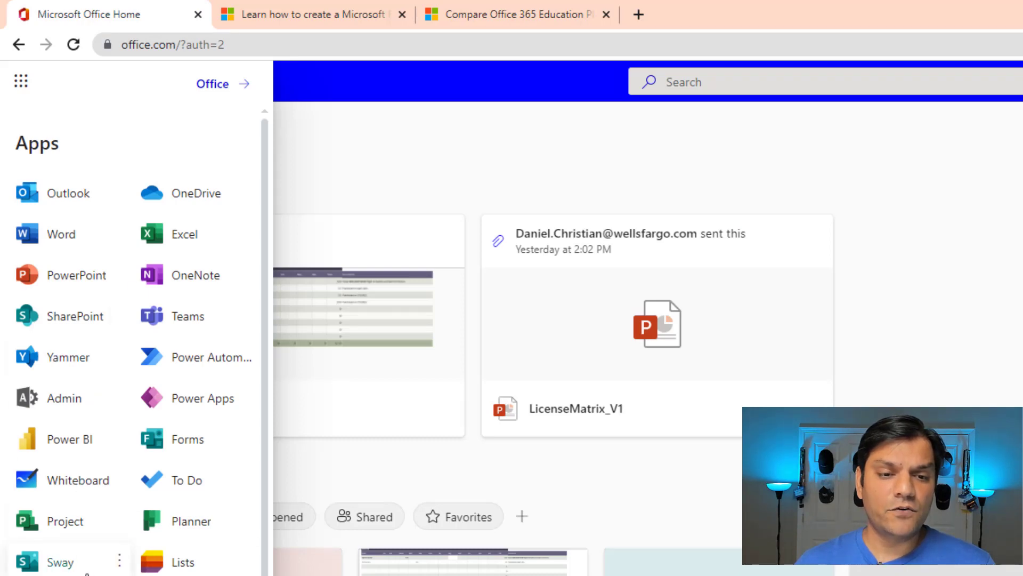
pyautogui.click(187, 438)
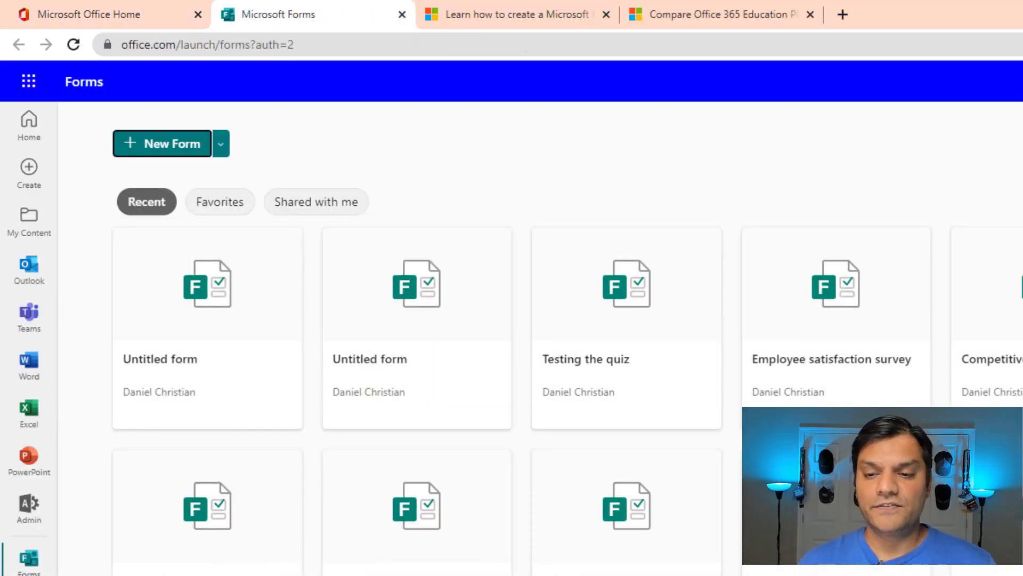
pyautogui.click(162, 143)
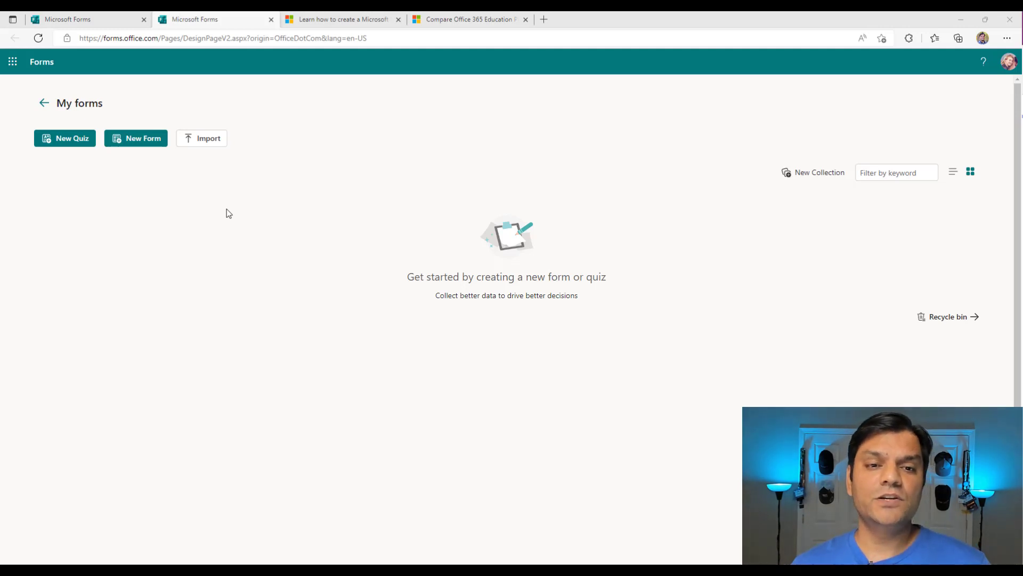
# - Start importing a quiz from the My forms page
pyautogui.click(207, 138)
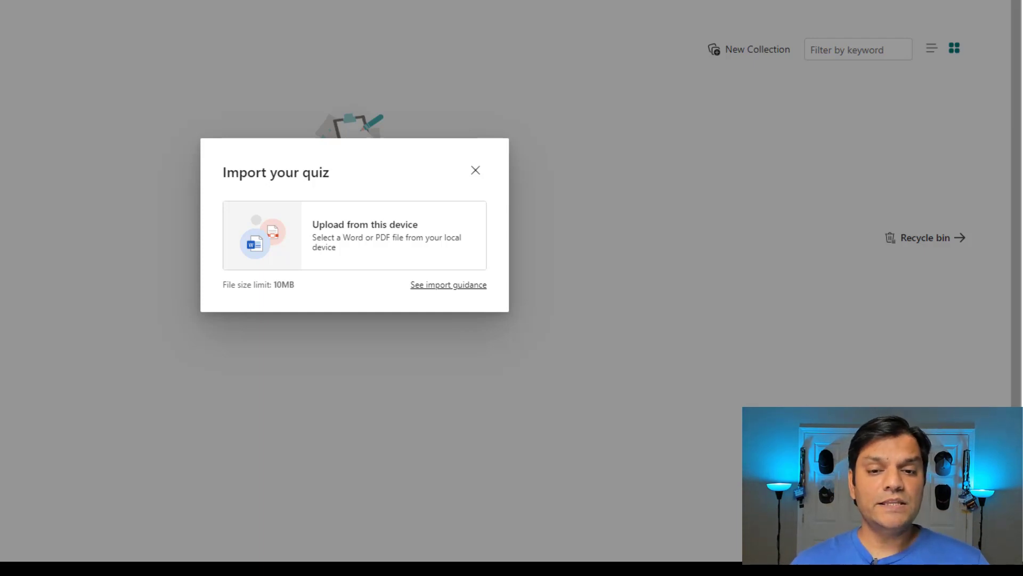
pyautogui.moveTo(658, 310)
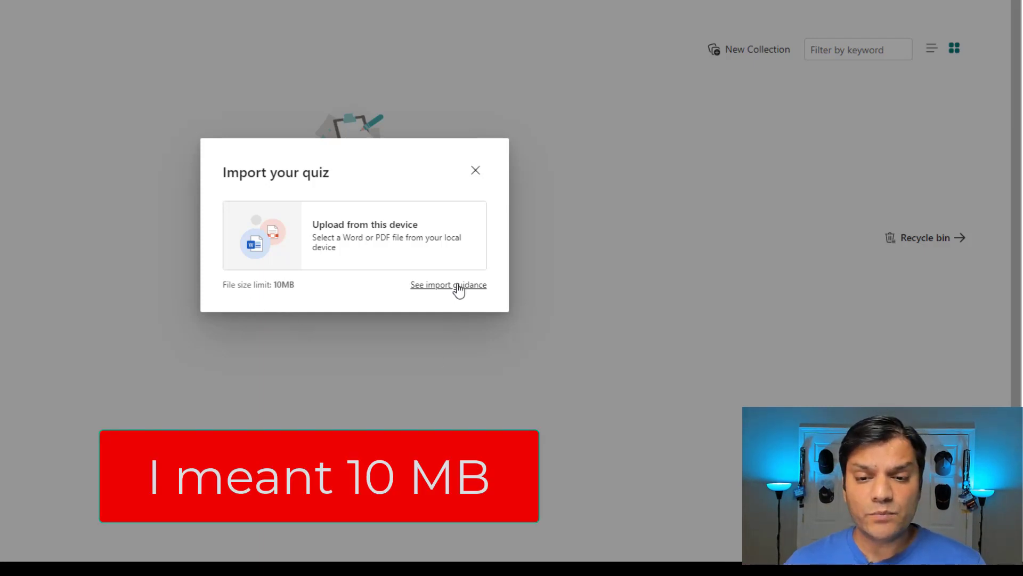
pyautogui.click(449, 284)
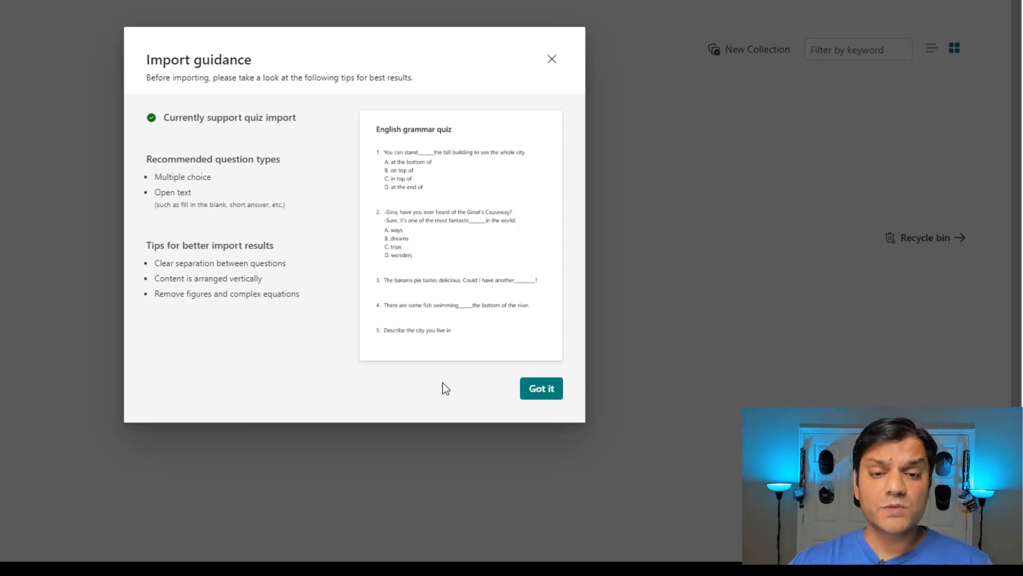
pyautogui.moveTo(565, 412)
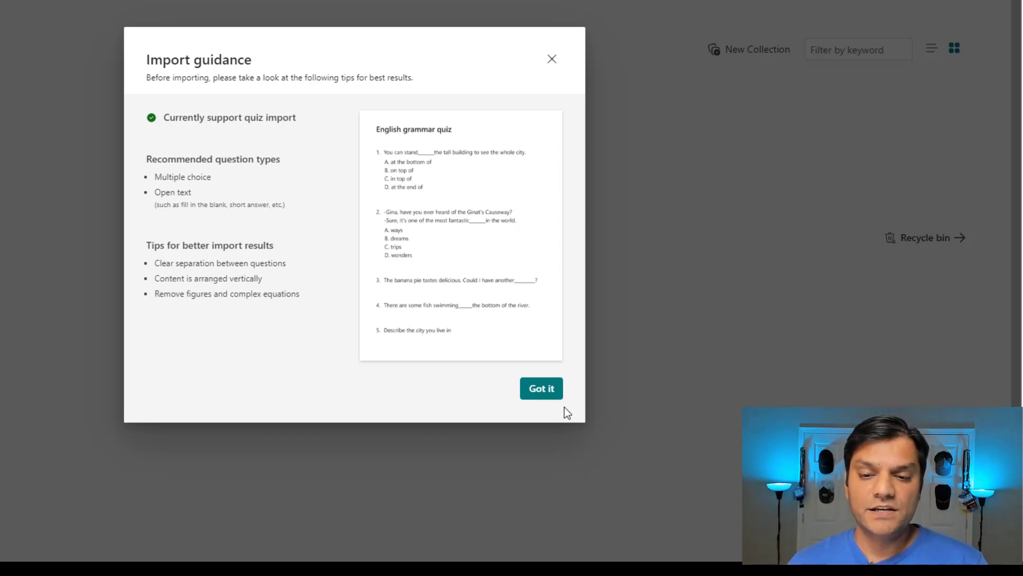
pyautogui.click(542, 388)
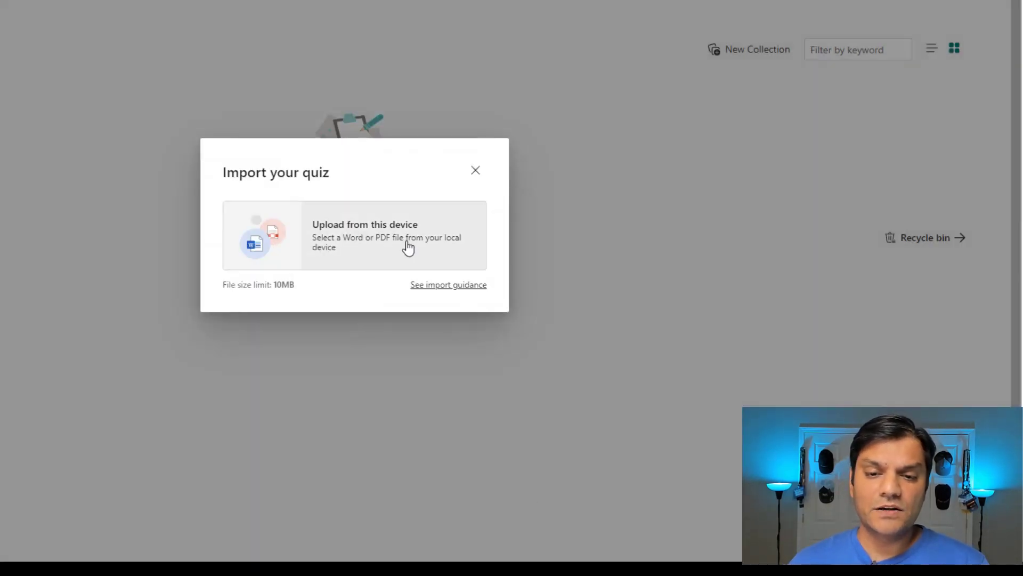
# - Upload Practise Test.pdf from this computer and let it convert into a quiz
pyautogui.click(364, 235)
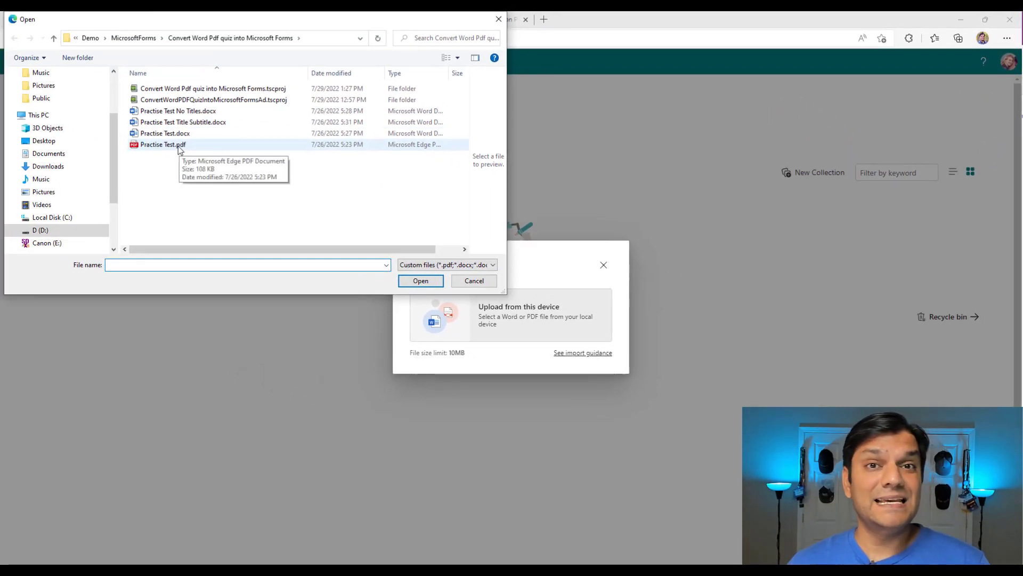
pyautogui.click(162, 144)
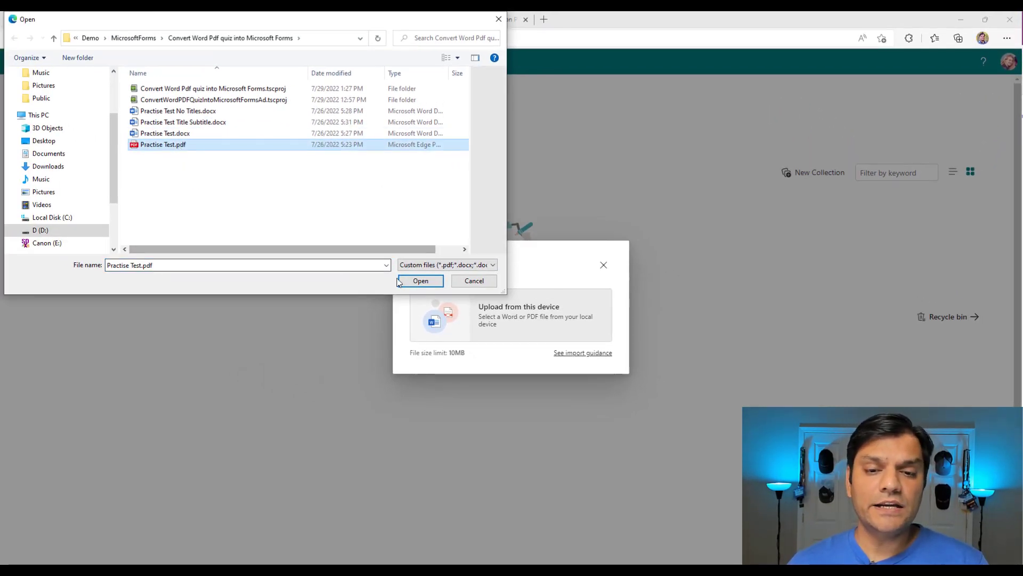
pyautogui.click(420, 280)
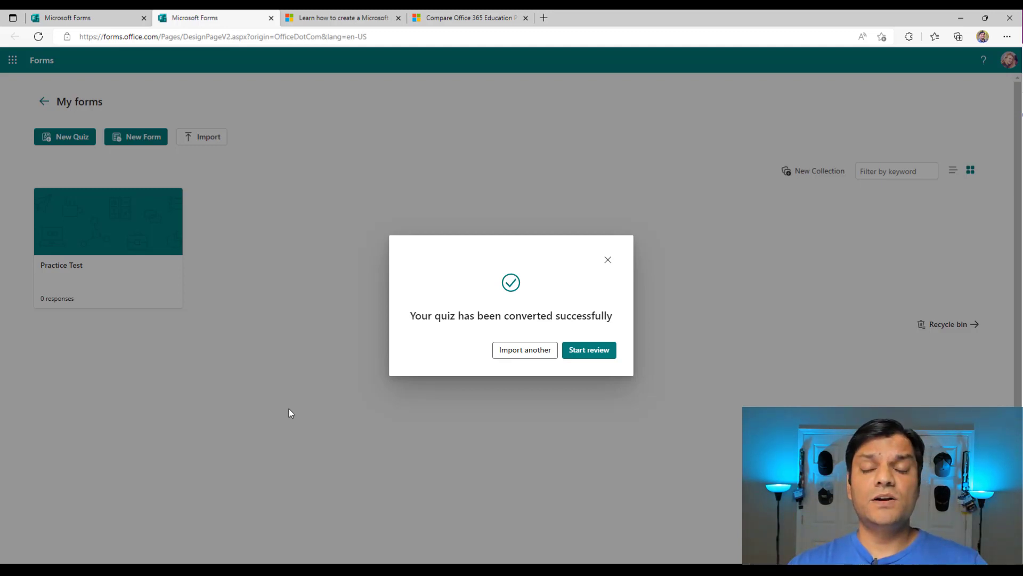
pyautogui.moveTo(420, 466)
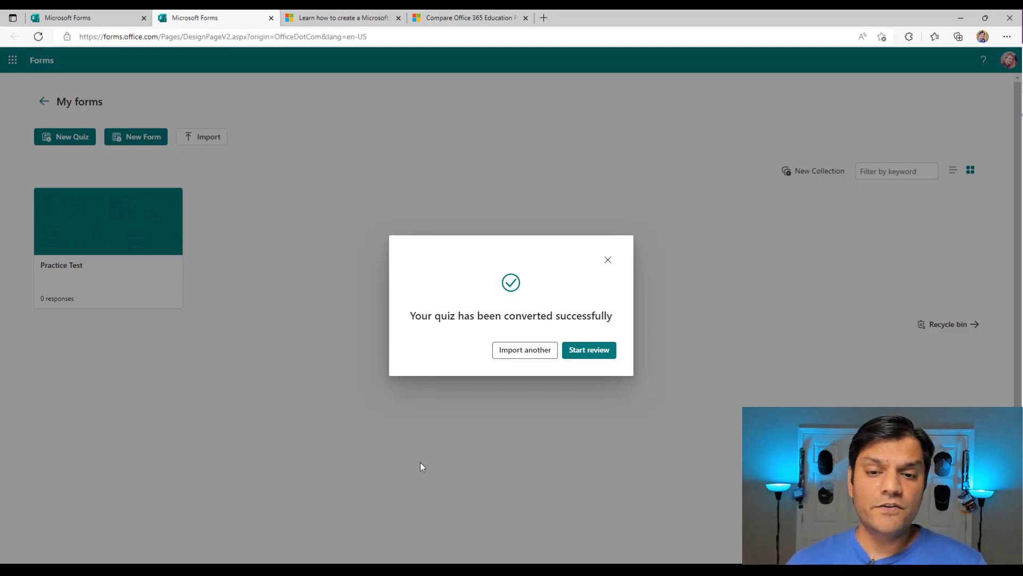
pyautogui.moveTo(5, 298)
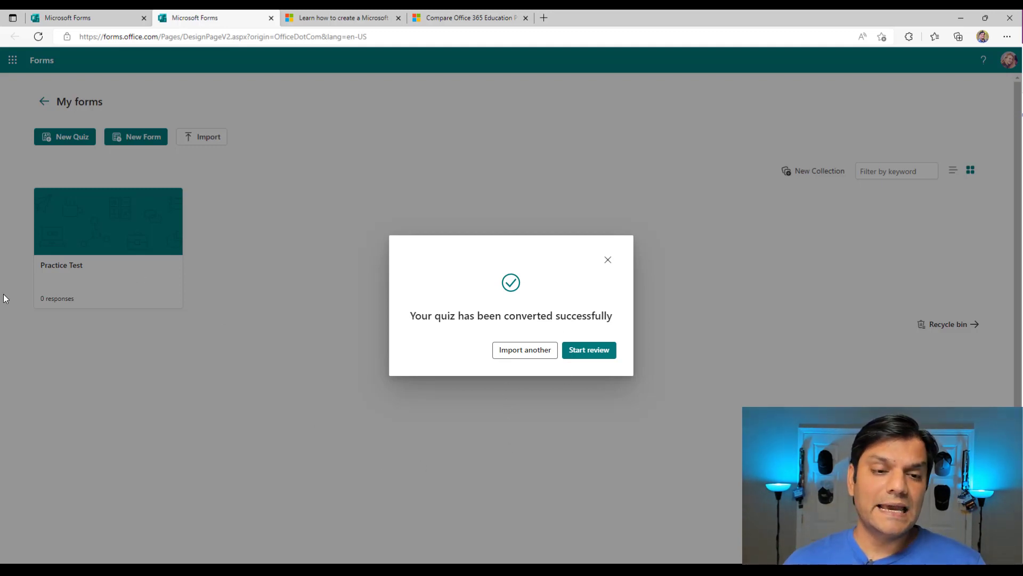
pyautogui.moveTo(150, 318)
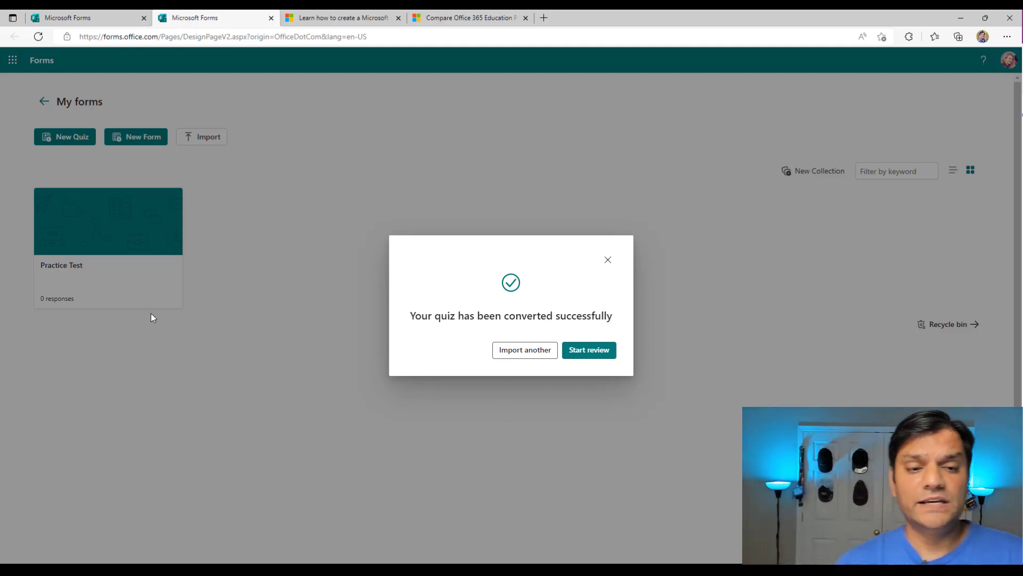
pyautogui.moveTo(121, 522)
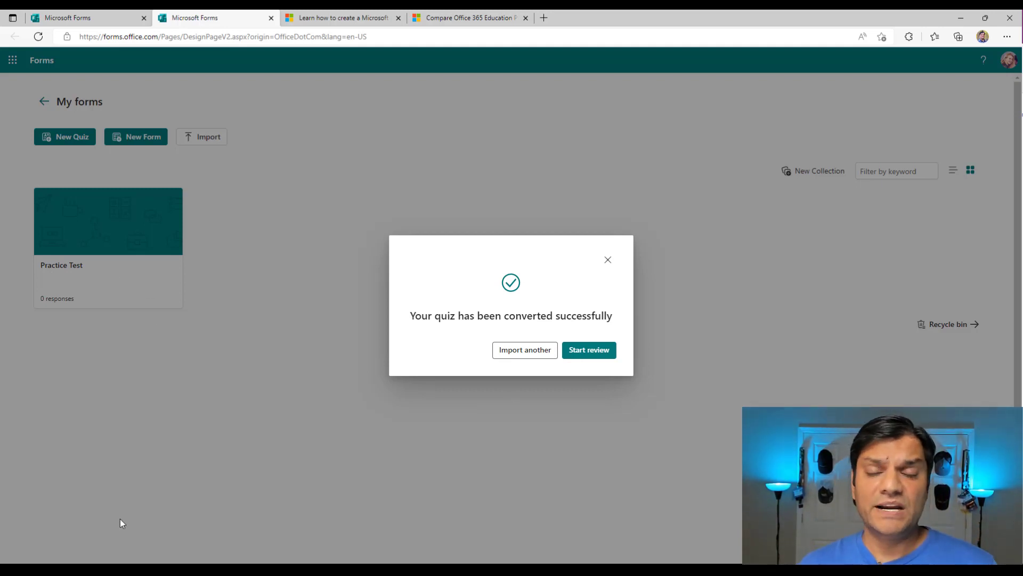
pyautogui.moveTo(588, 350)
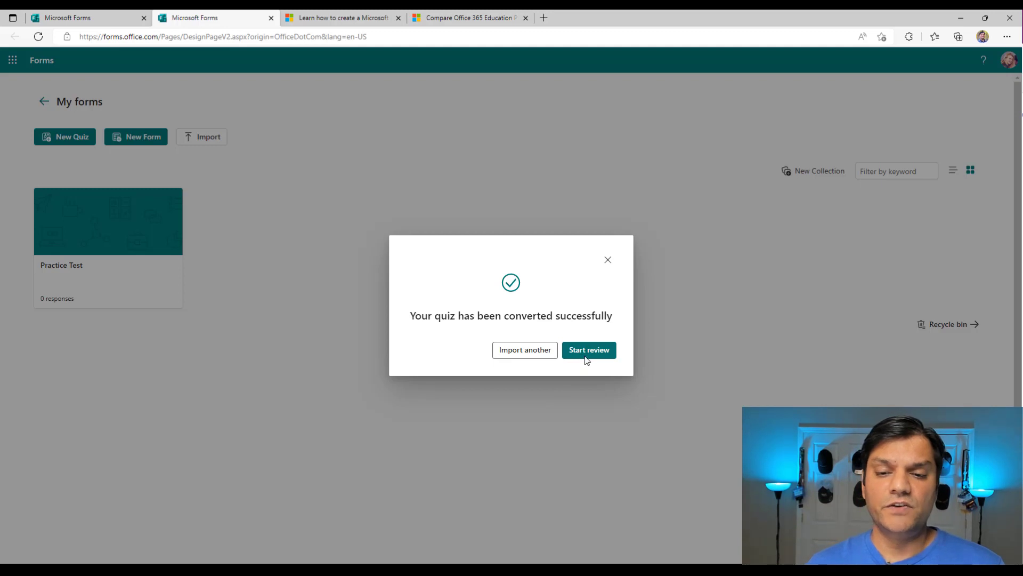
# - Read through the Practise Test PDF's English Grammar, Mathematics and Cognitive Skill pages in Edge
pyautogui.click(588, 350)
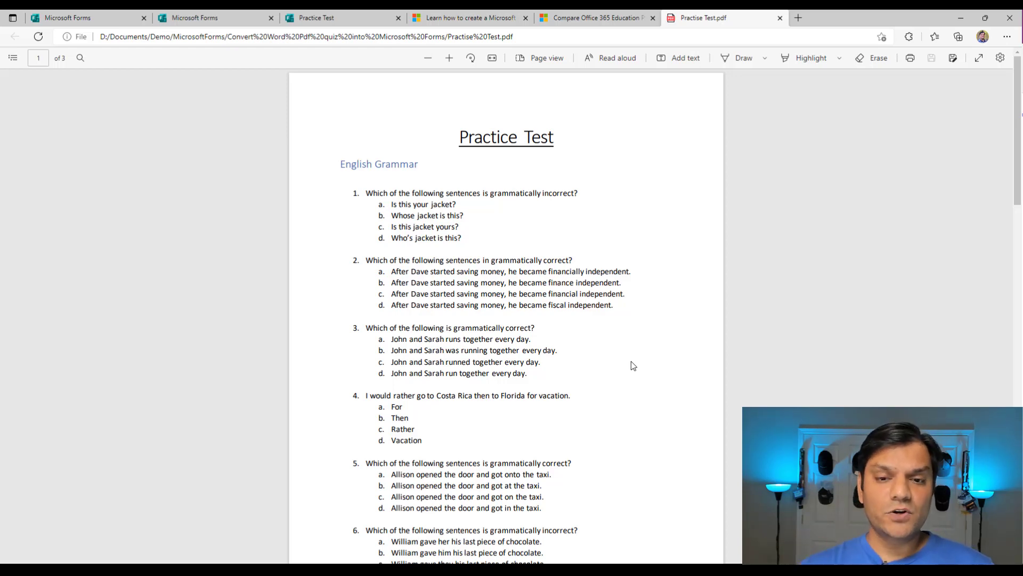
pyautogui.moveTo(349, 254)
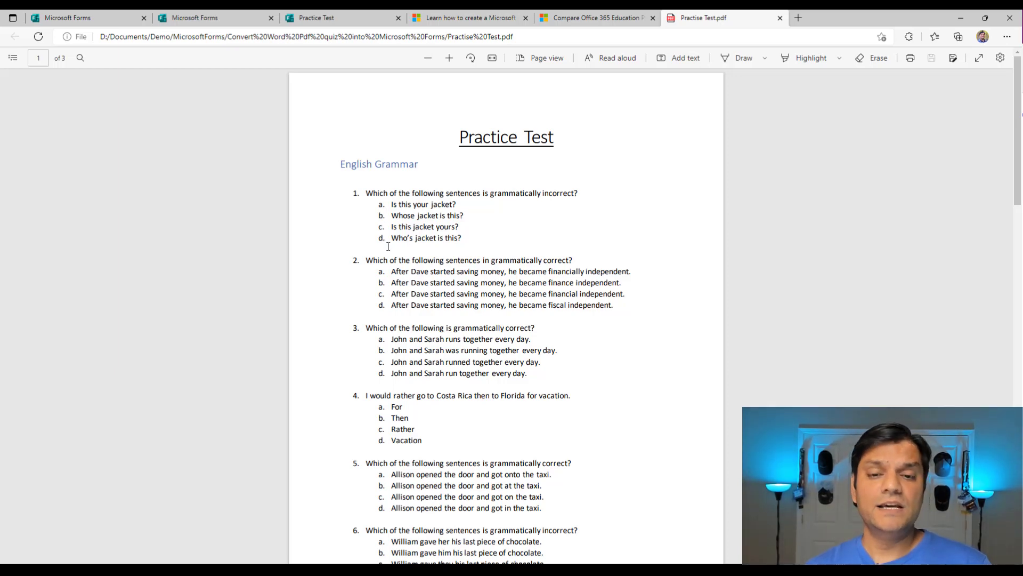
pyautogui.moveTo(390, 255)
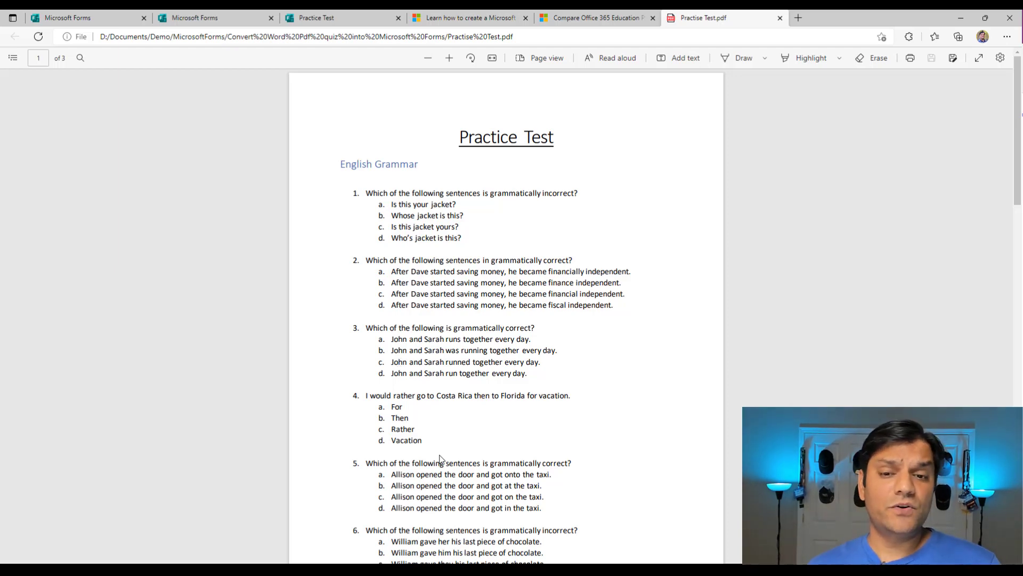
pyautogui.scroll(-3)
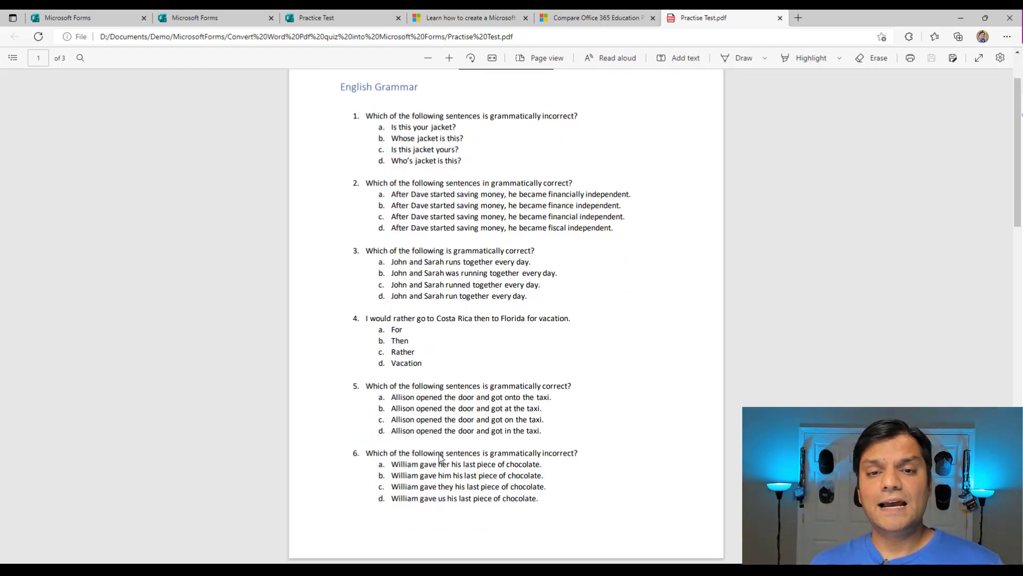
pyautogui.scroll(-3)
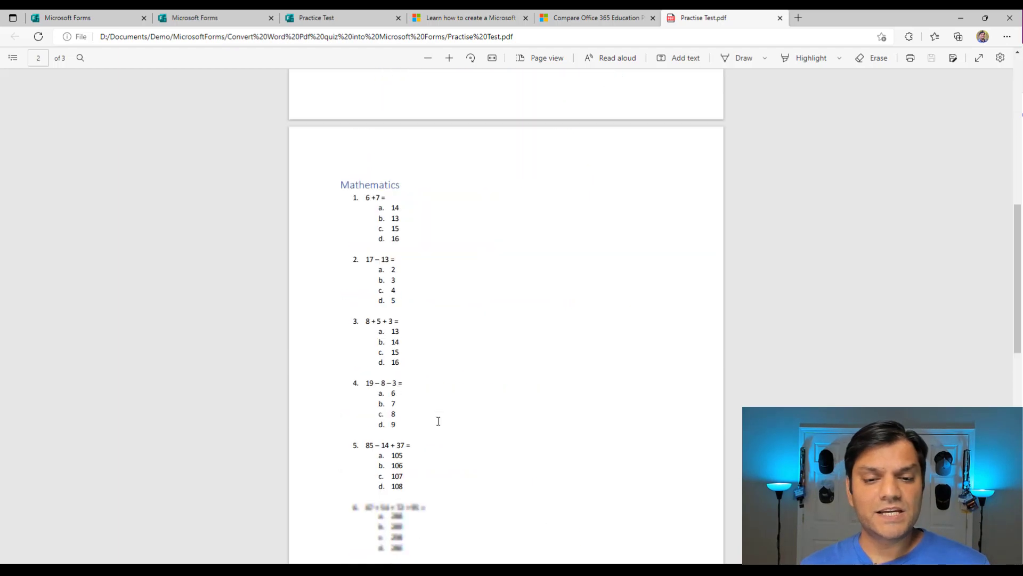
pyautogui.scroll(-3)
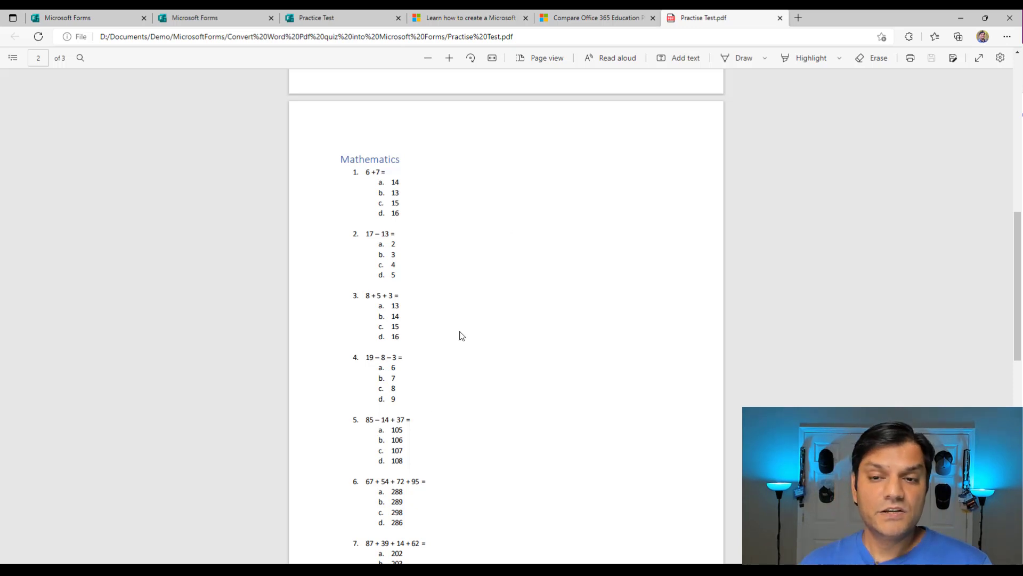
pyautogui.scroll(-3)
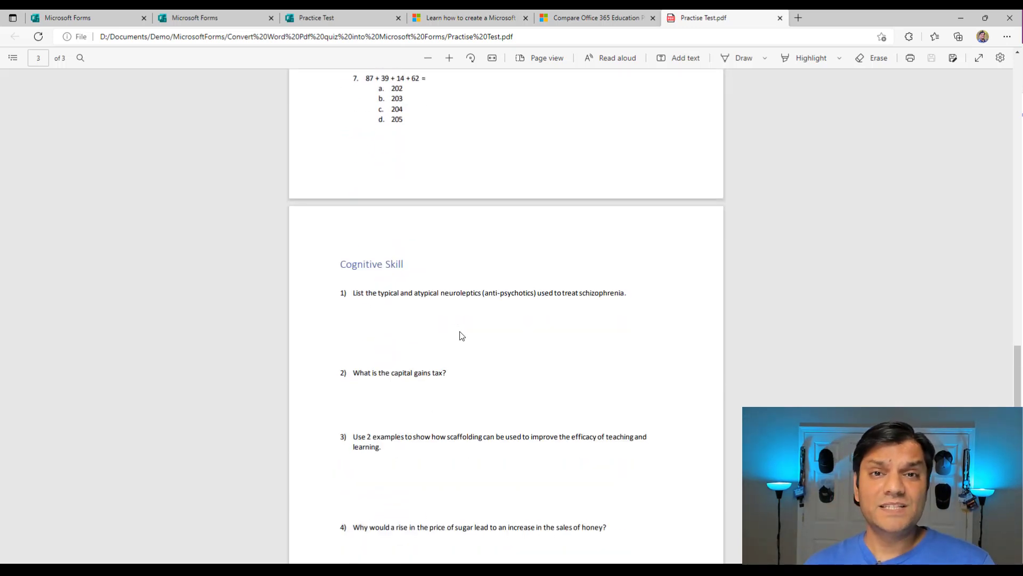
pyautogui.scroll(-3)
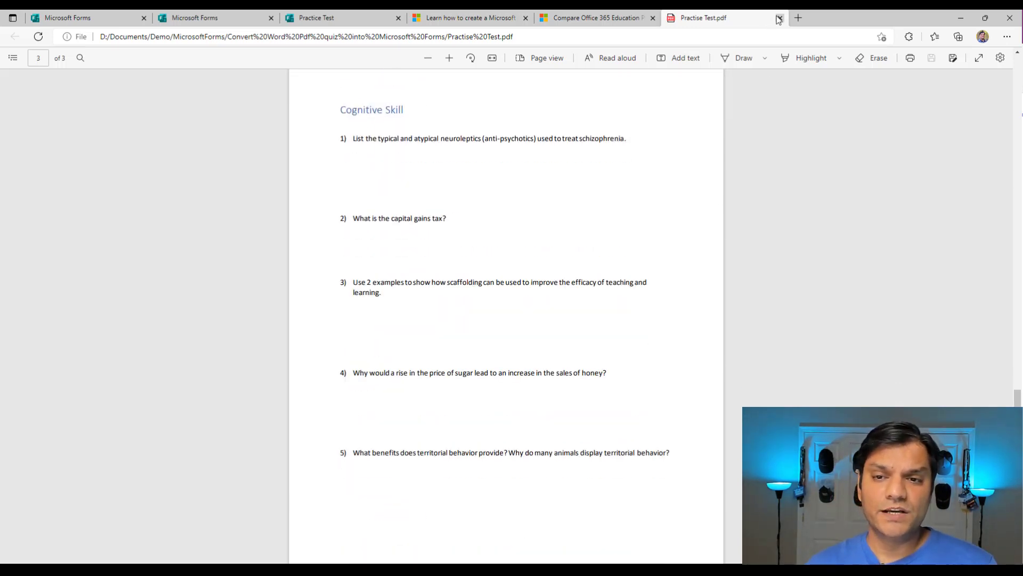
# - Close the source PDF tab and return to the converted Practice Test quiz
pyautogui.click(317, 18)
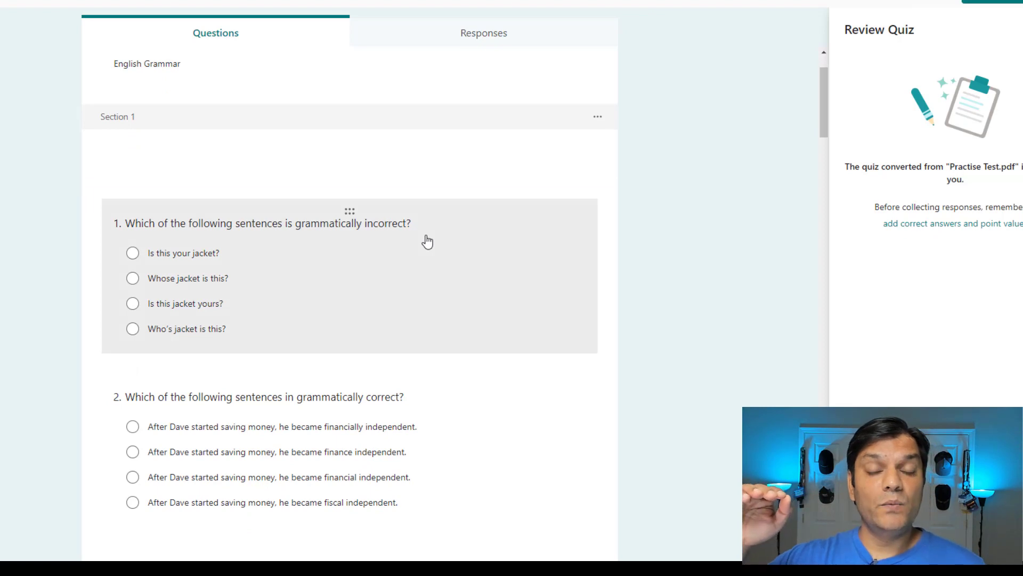
pyautogui.moveTo(316, 246)
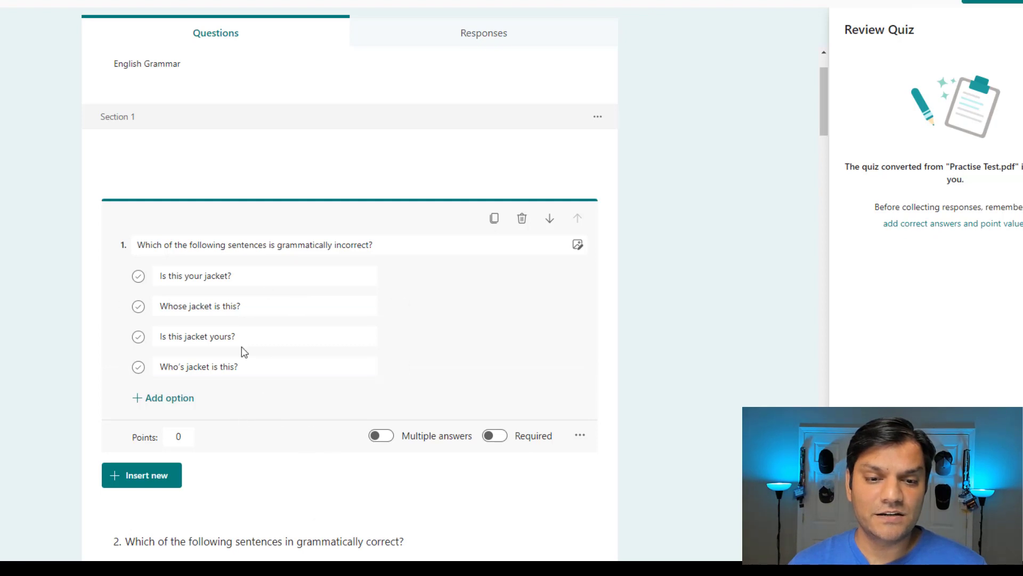
pyautogui.moveTo(761, 324)
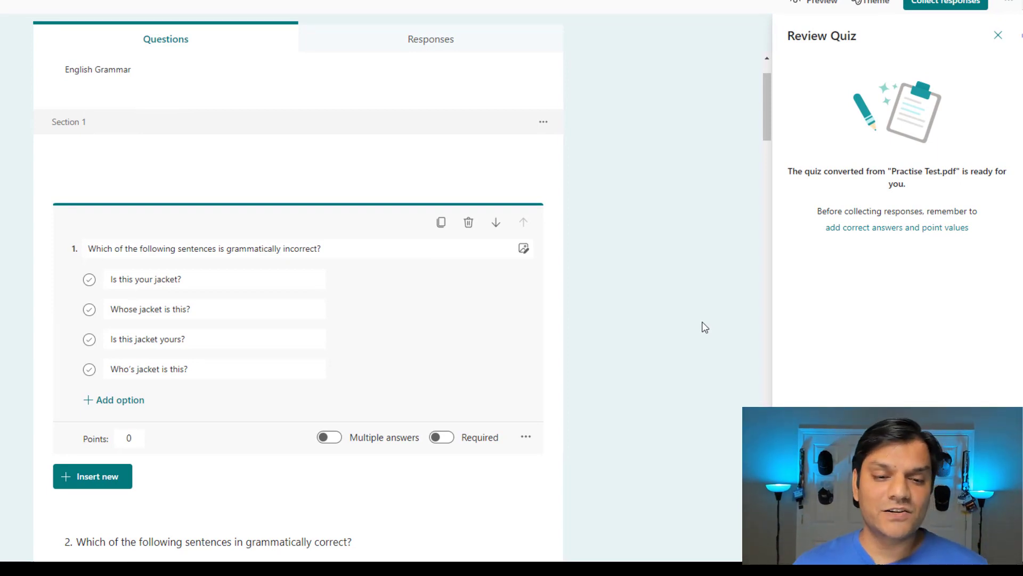
pyautogui.moveTo(248, 362)
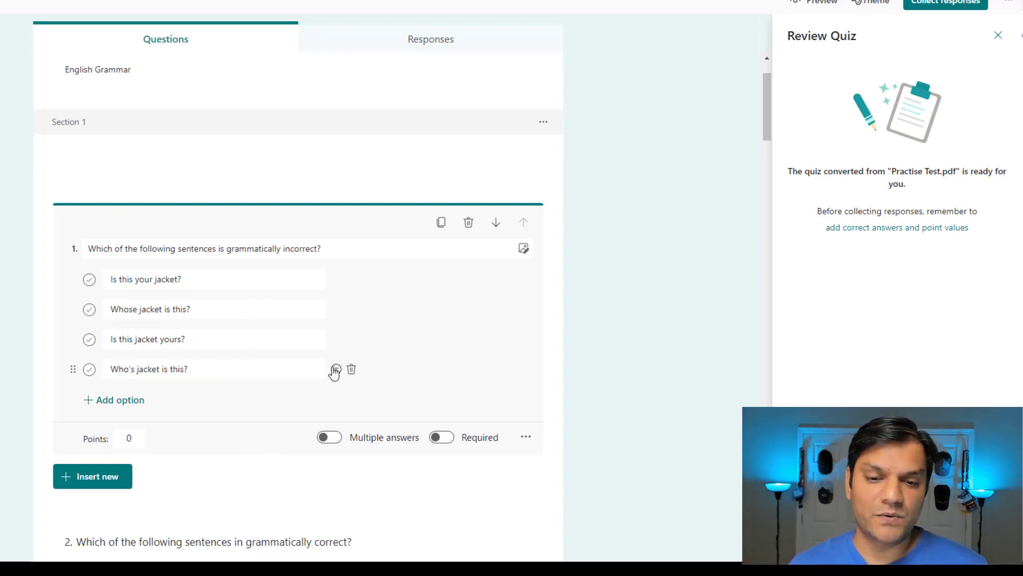
pyautogui.click(334, 370)
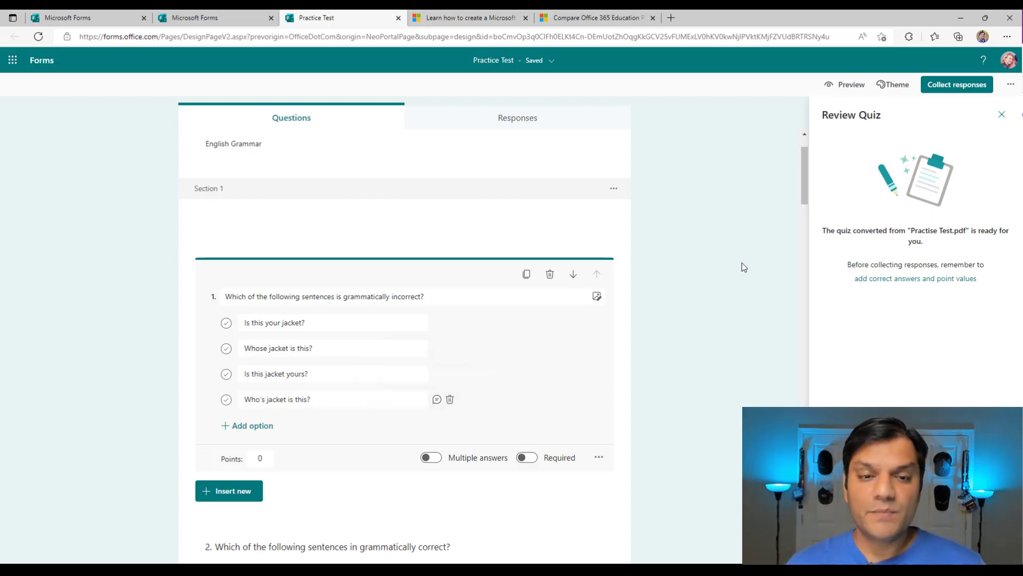
pyautogui.scroll(3)
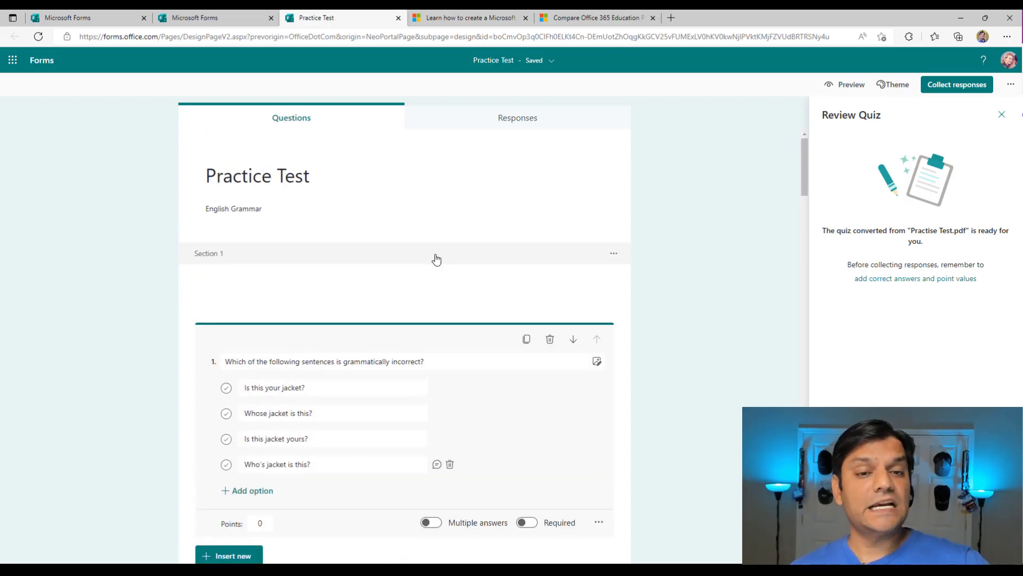
pyautogui.scroll(-3)
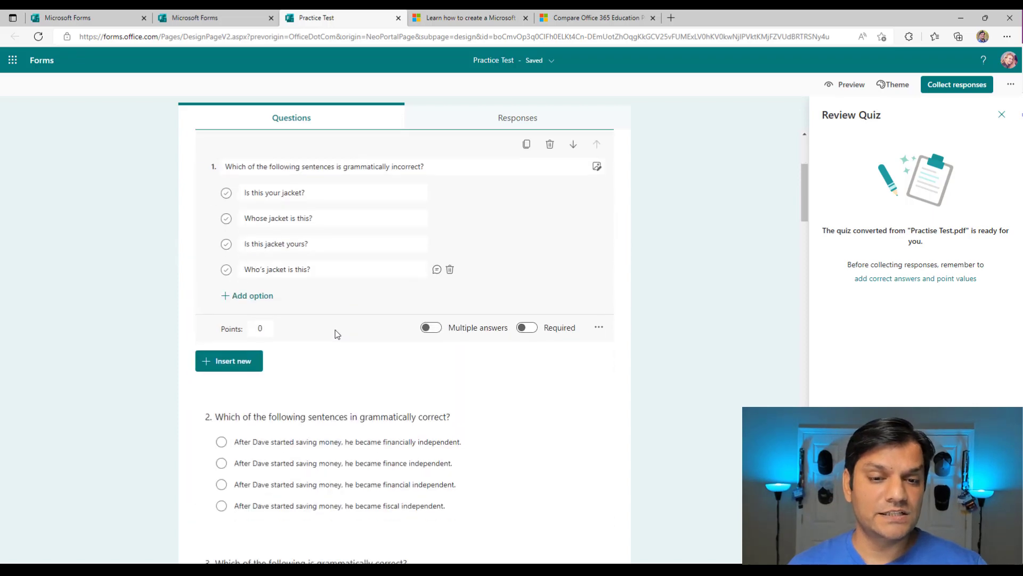
pyautogui.scroll(-3)
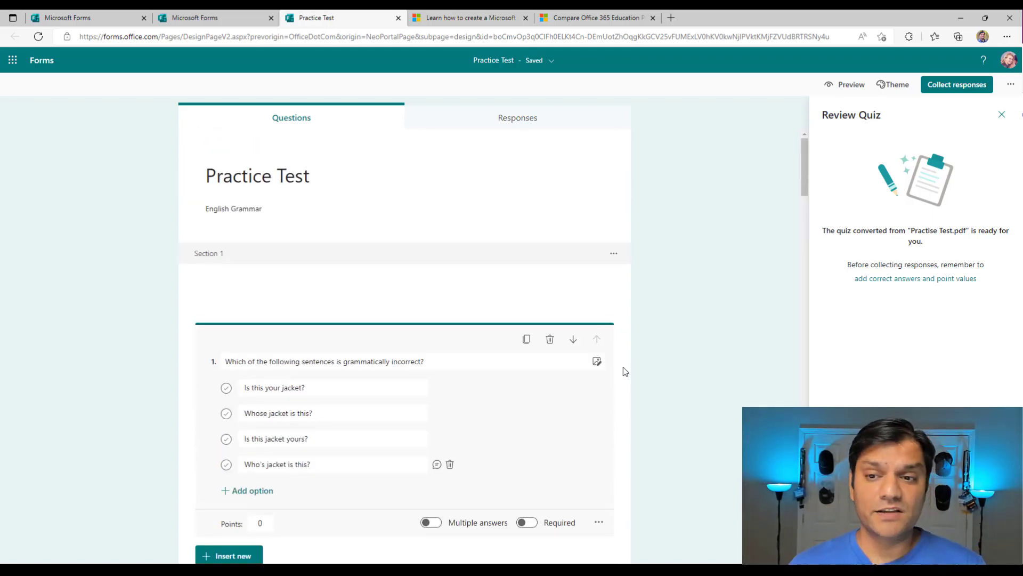
# - Apply a picture background theme to the Practice Test quiz
pyautogui.click(896, 84)
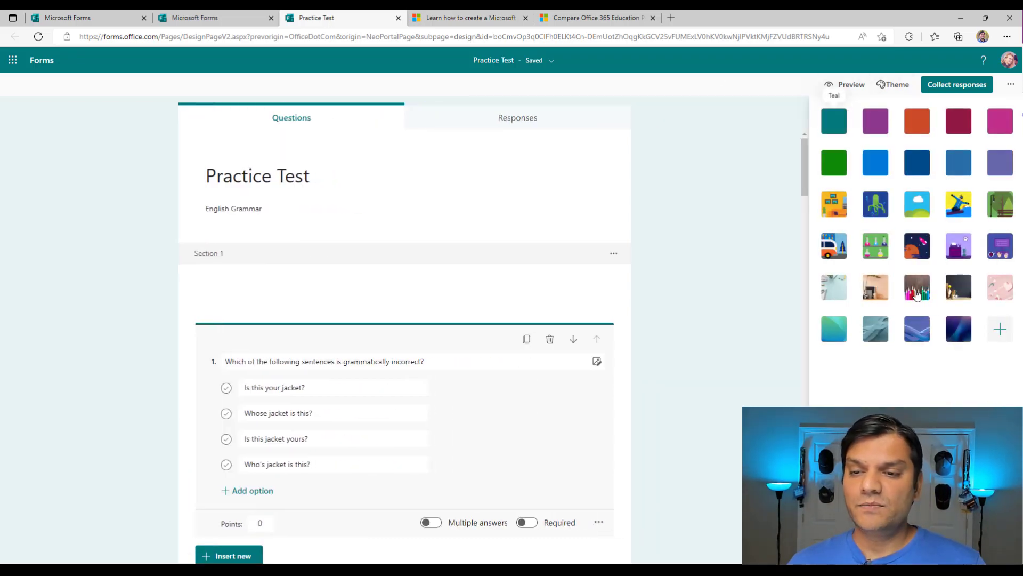
pyautogui.click(877, 330)
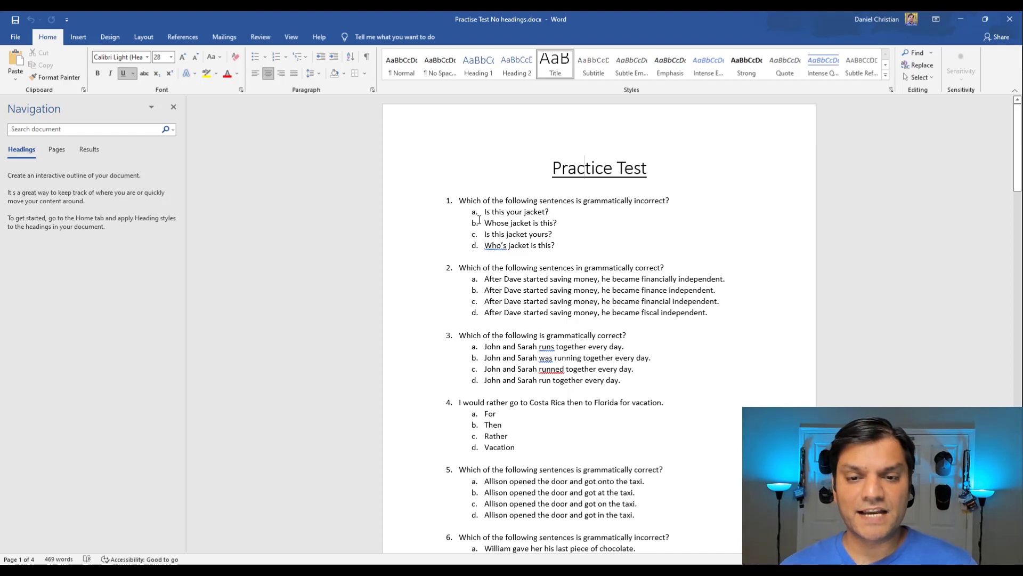
# - Scroll through the grammar and arithmetic questions in Practise Test No headings.docx
pyautogui.scroll(-3)
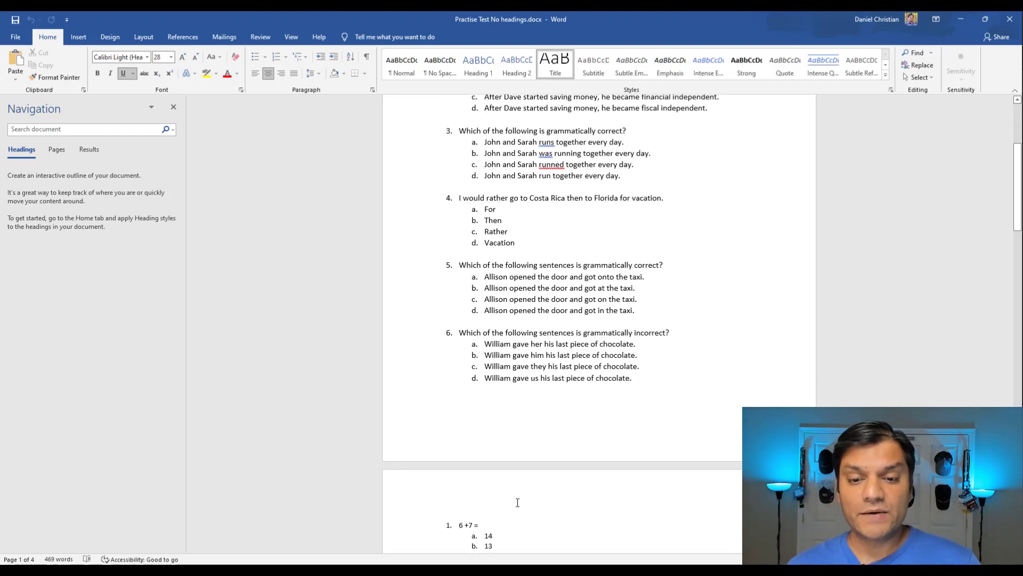
pyautogui.scroll(-3)
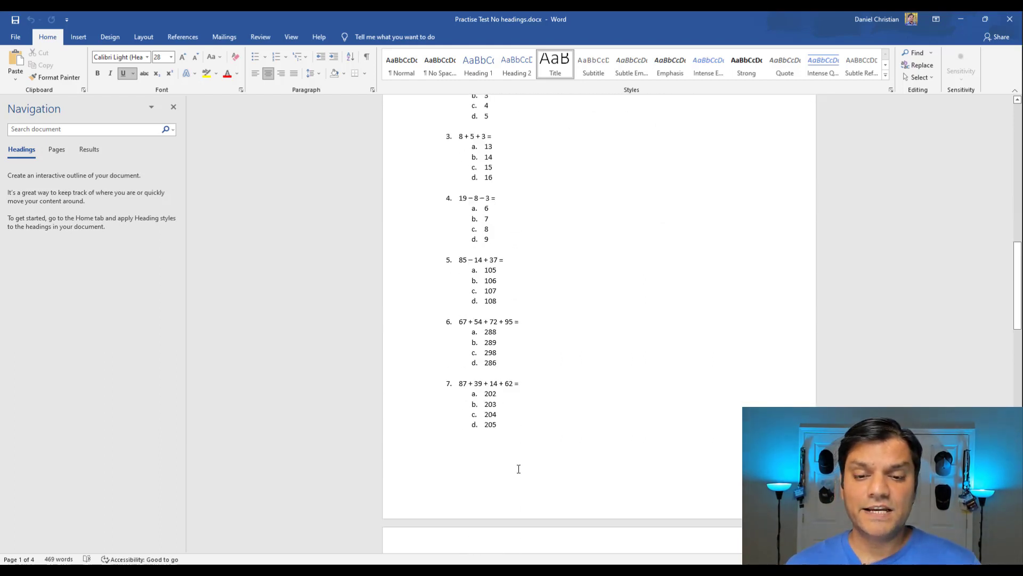
pyautogui.scroll(-3)
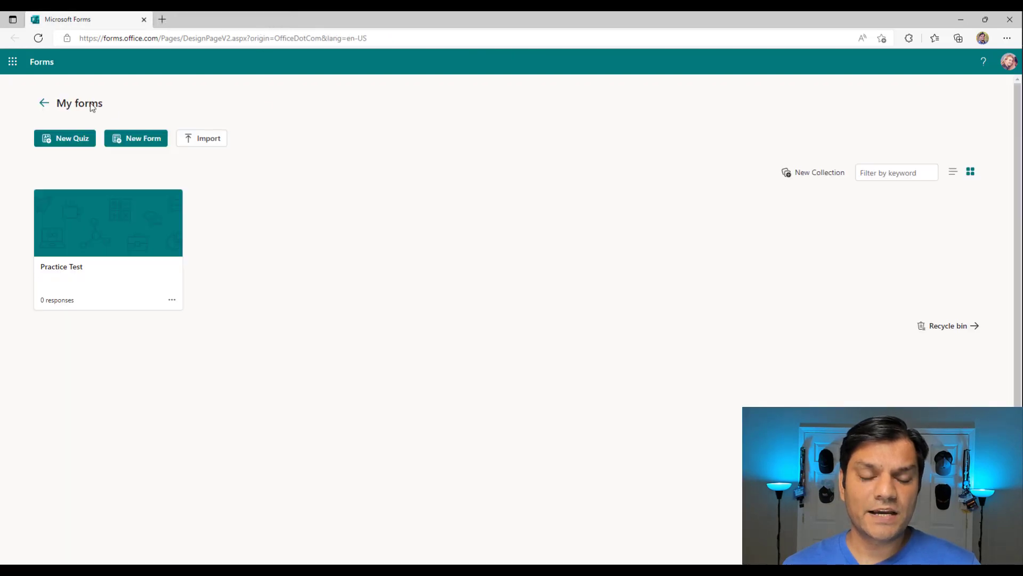
# - Upload Practise Test No headings.docx and convert it into a second Practice Test quiz
pyautogui.click(208, 137)
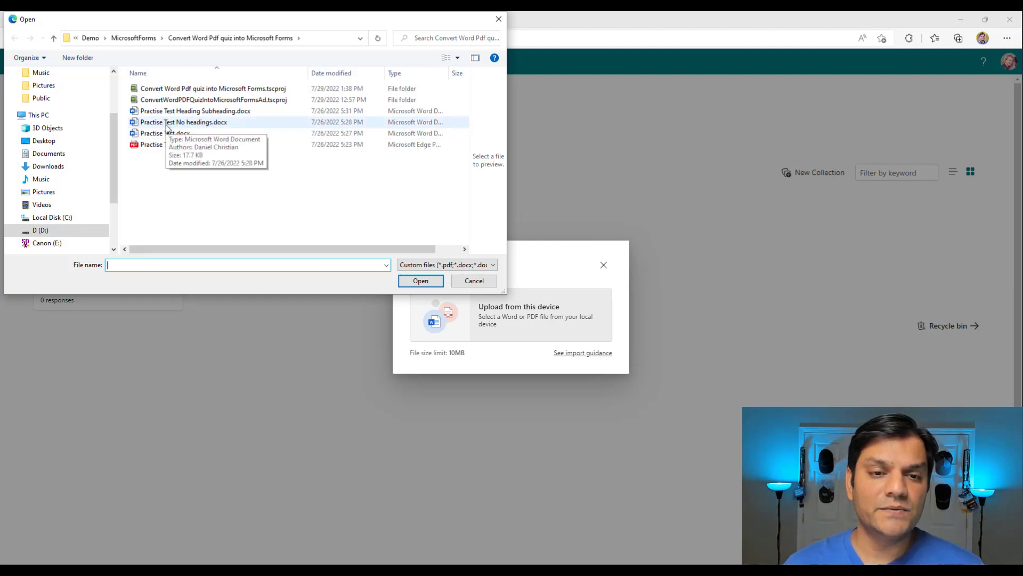
pyautogui.moveTo(210, 128)
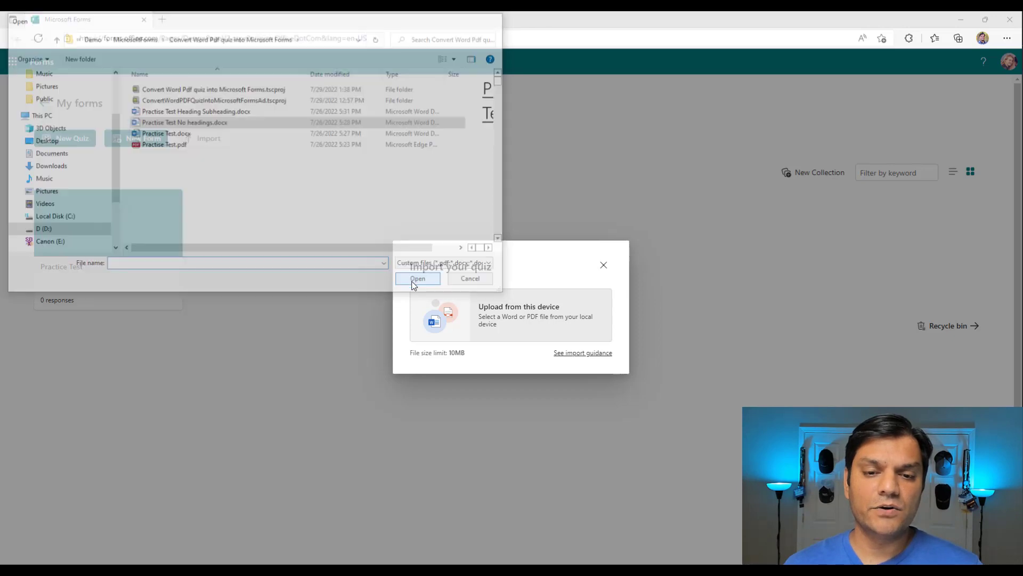
pyautogui.click(418, 278)
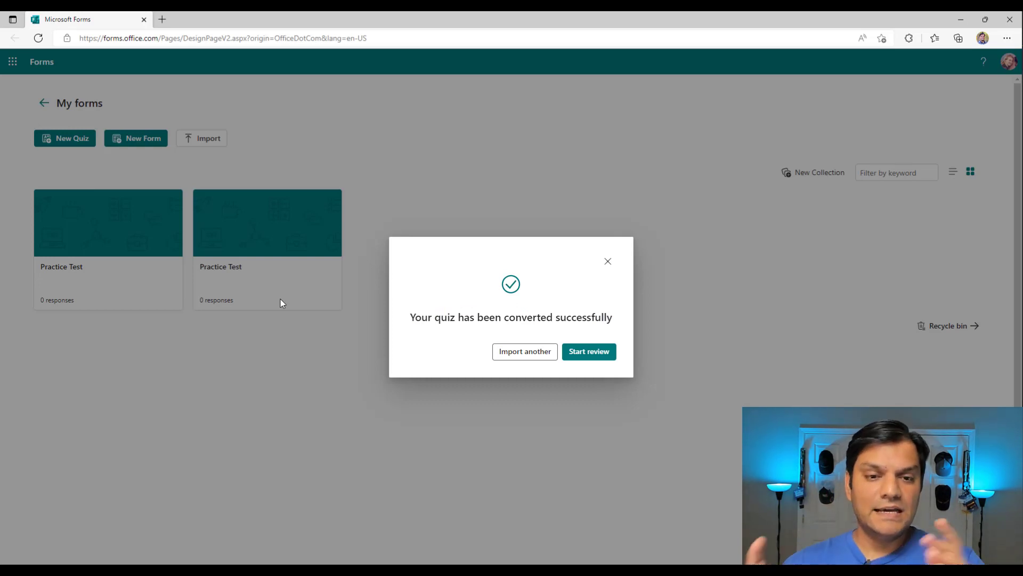
pyautogui.moveTo(565, 356)
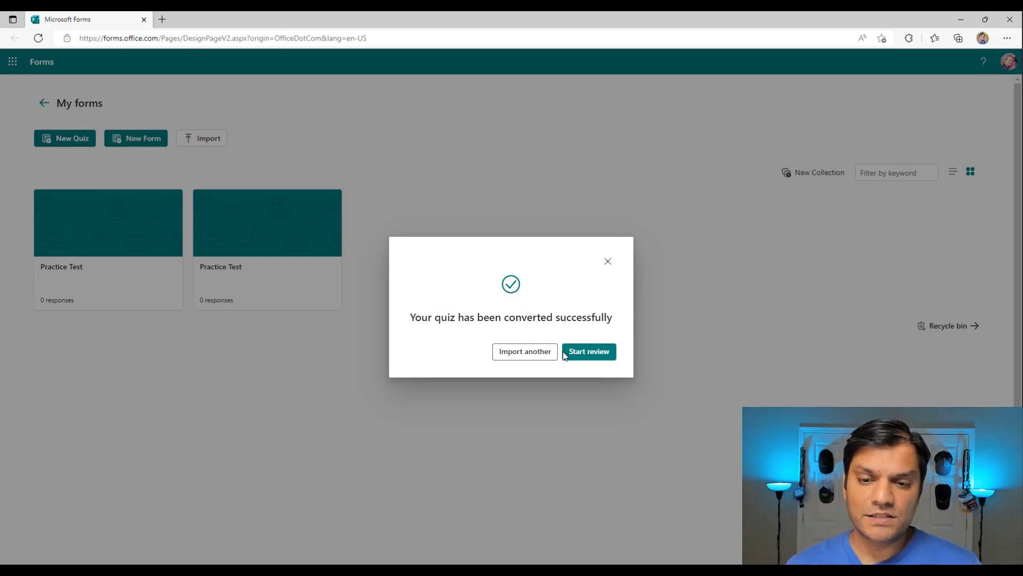
# - Start the review and scroll from the grammar questions down to the arithmetic ones
pyautogui.click(587, 351)
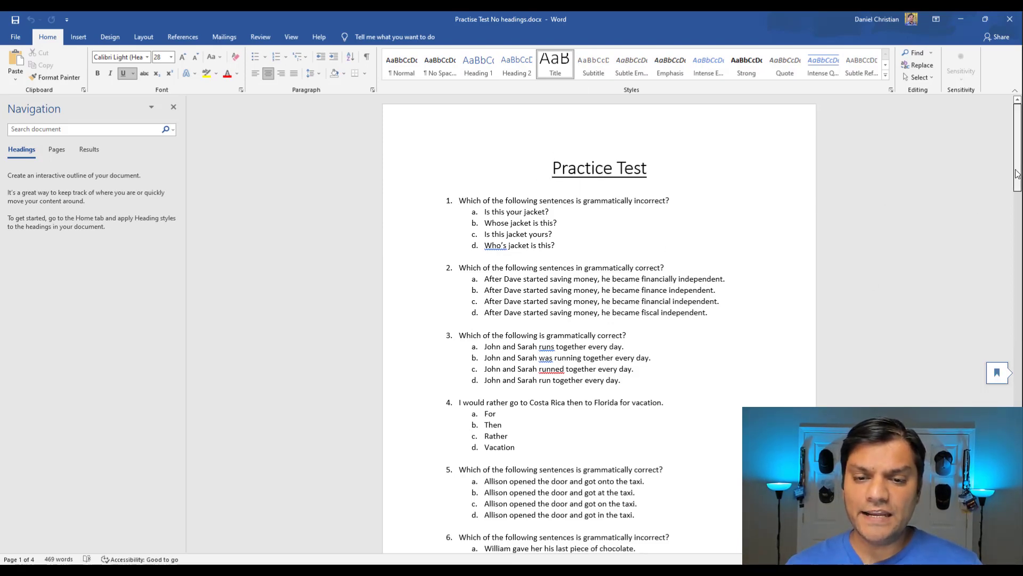
pyautogui.scroll(-3)
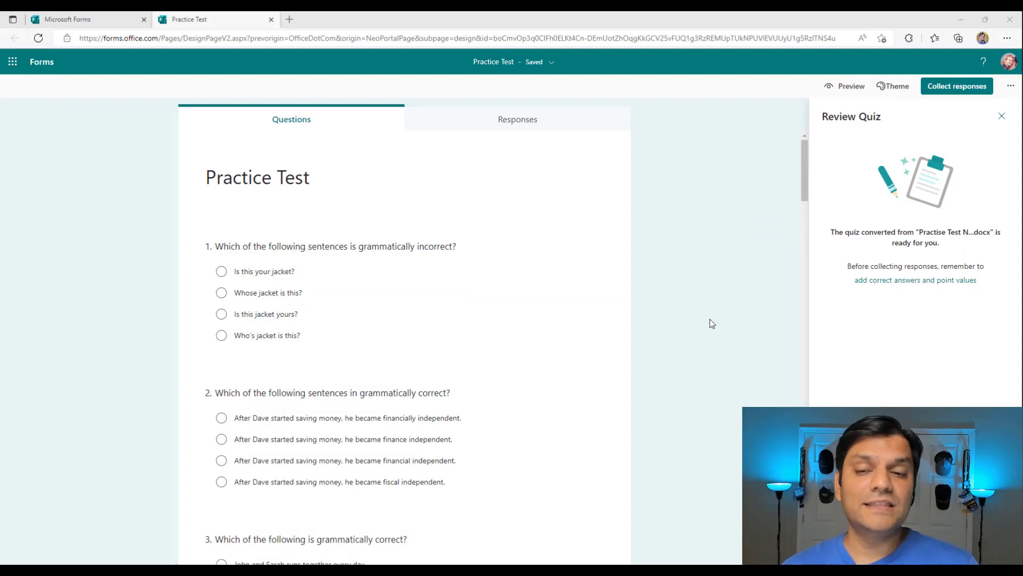
pyautogui.scroll(-3)
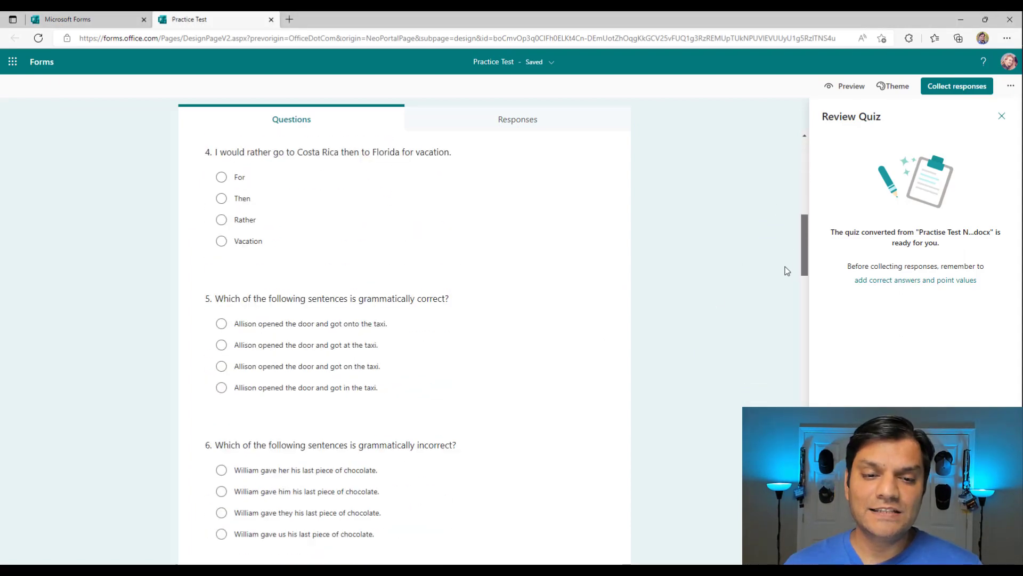
pyautogui.scroll(-3)
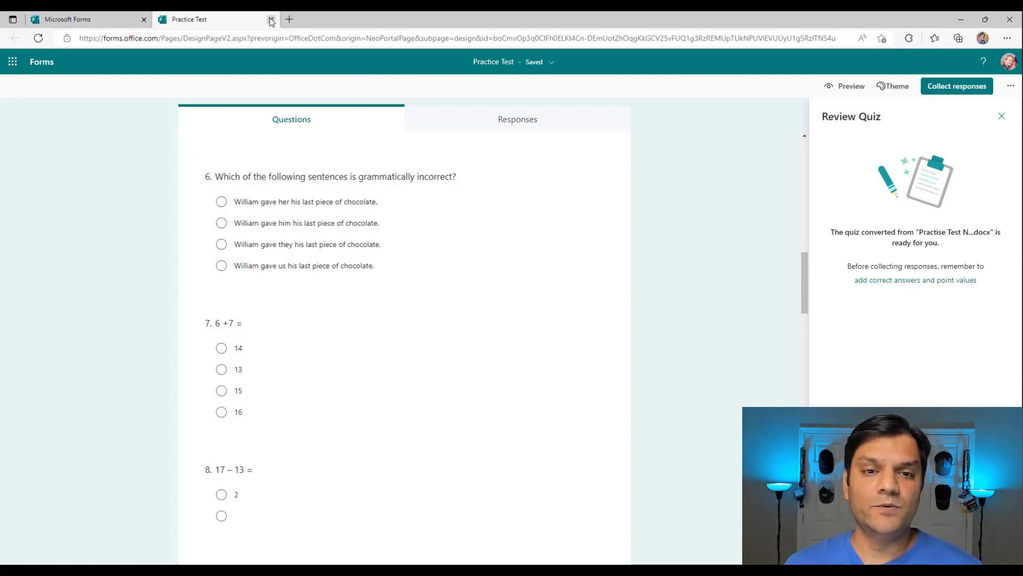
# - Close the review tab, jump to the Subtraction heading in Word and look over the Math questions
pyautogui.click(272, 19)
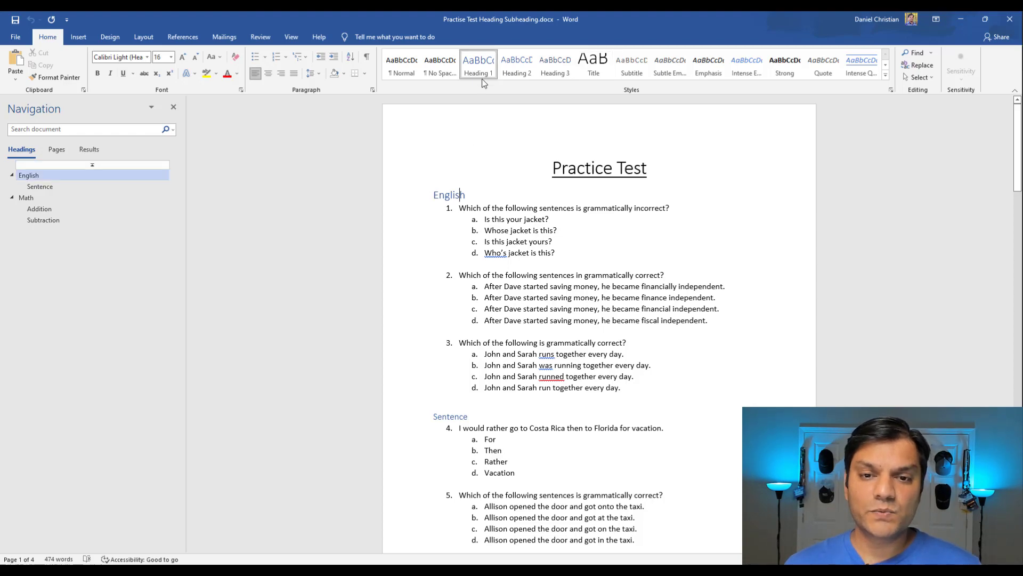
pyautogui.click(450, 415)
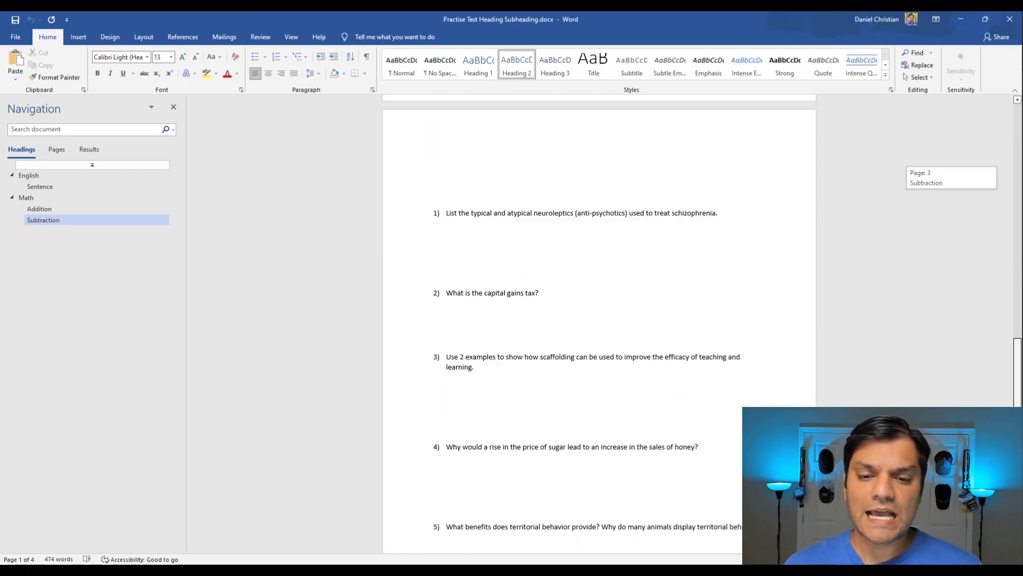
pyautogui.scroll(-3)
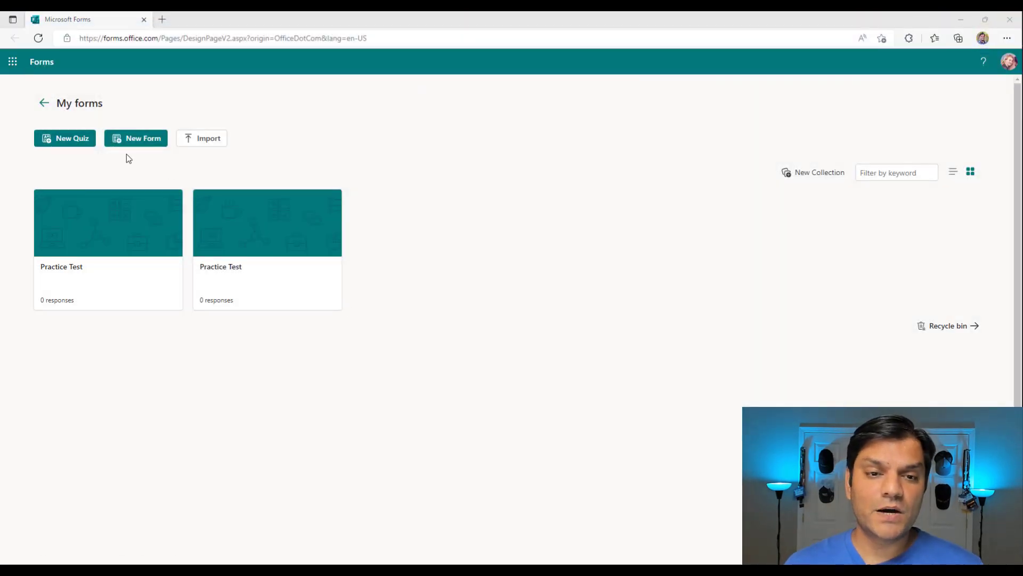
# - Upload Practise Test Heading Subheading.docx from this device and start reviewing the converted quiz
pyautogui.click(208, 137)
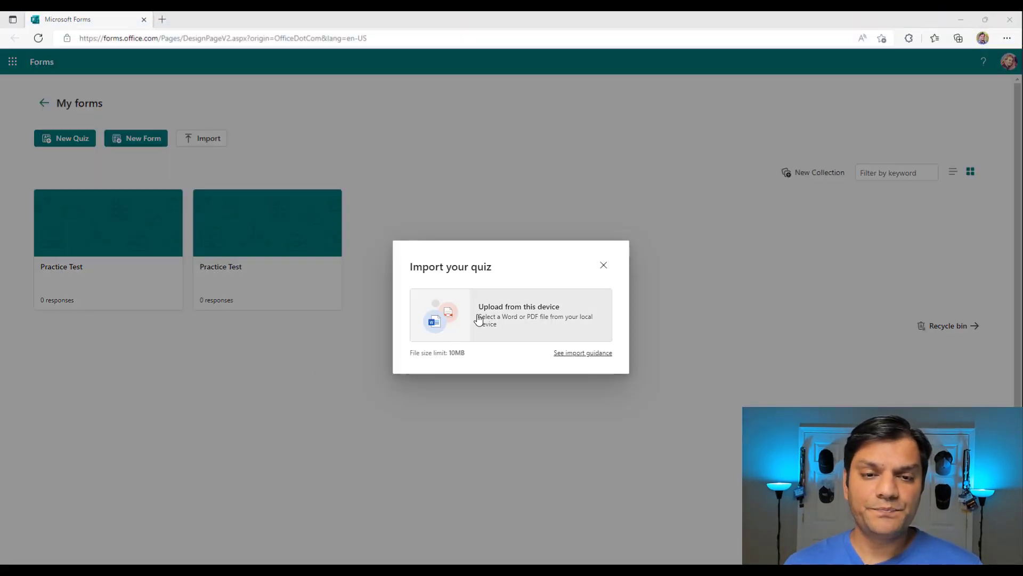
pyautogui.click(518, 315)
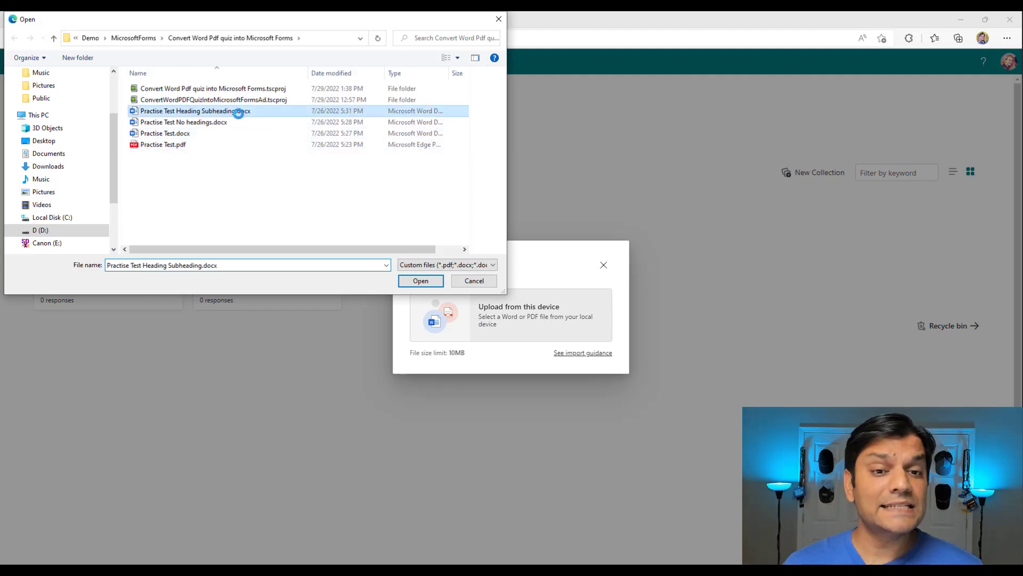
pyautogui.click(420, 280)
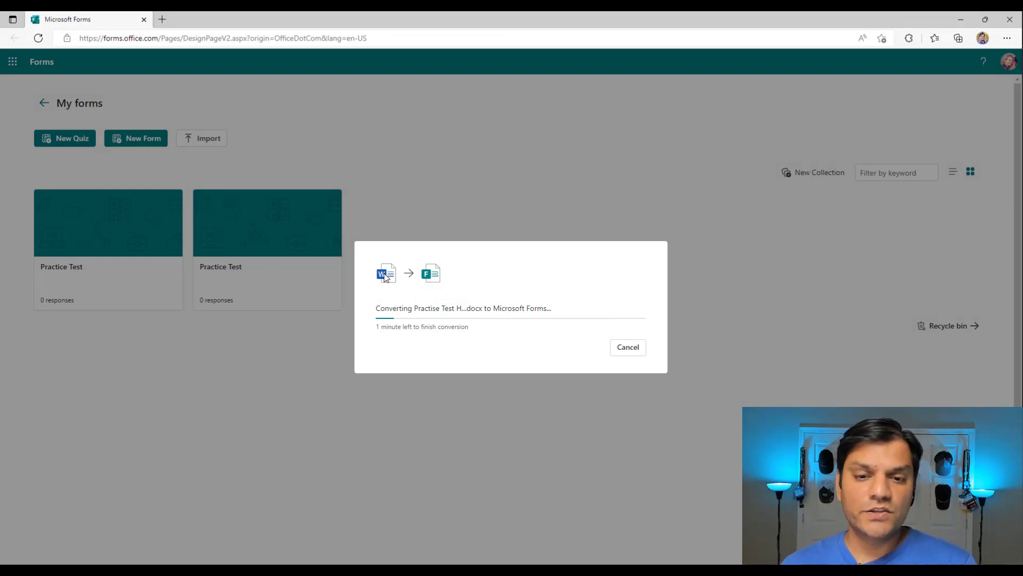
pyautogui.moveTo(409, 349)
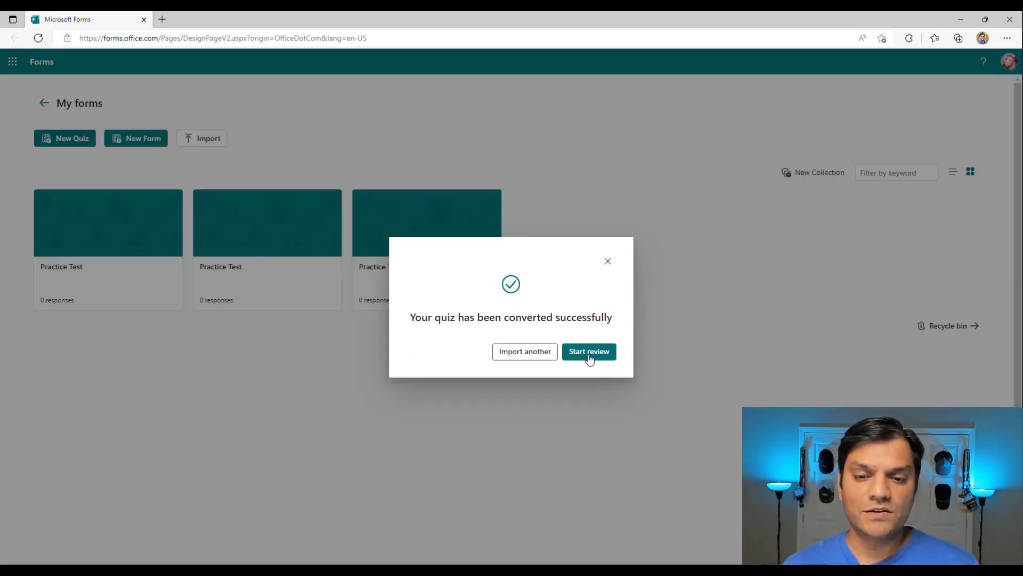
pyautogui.click(588, 351)
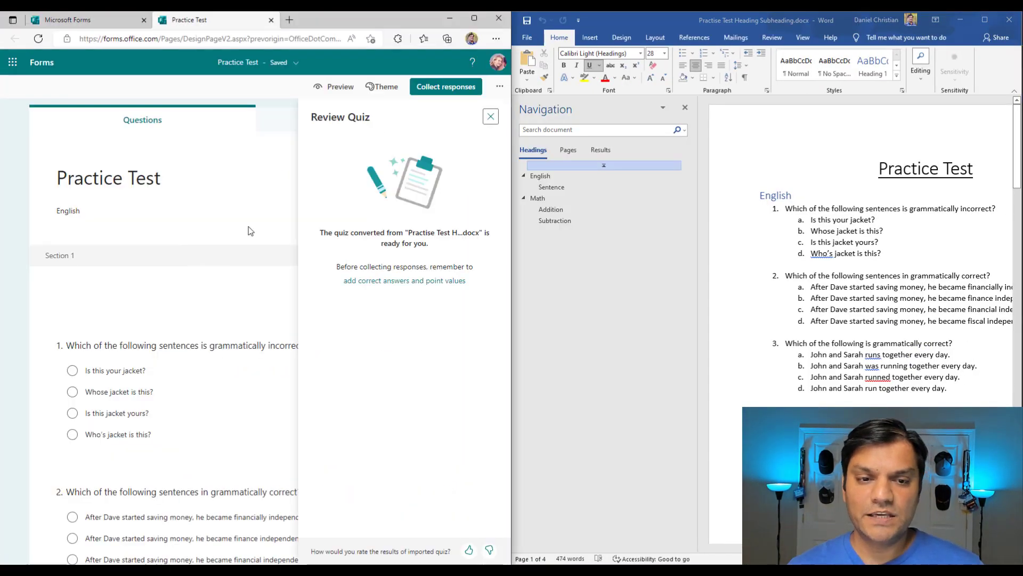
# - Dismiss the Review Quiz pane and scroll to Section 2, the Sentence subheading before question 4
pyautogui.click(490, 116)
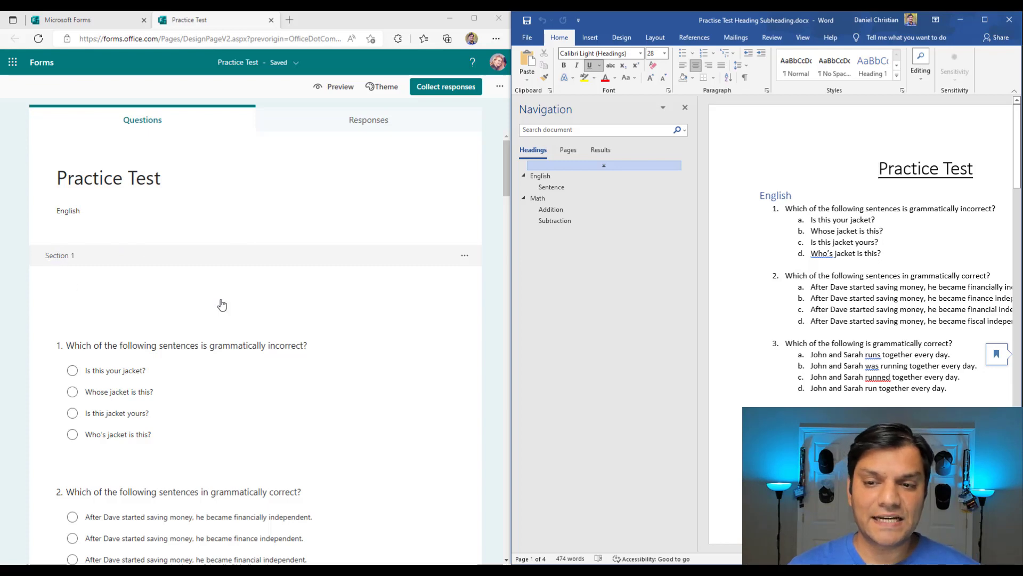
pyautogui.scroll(-3)
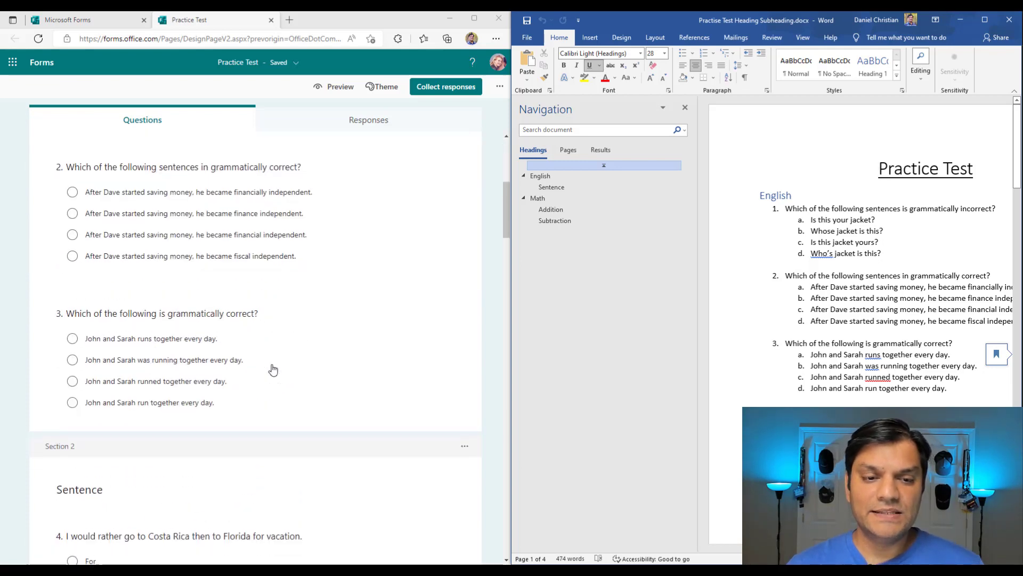
pyautogui.scroll(-3)
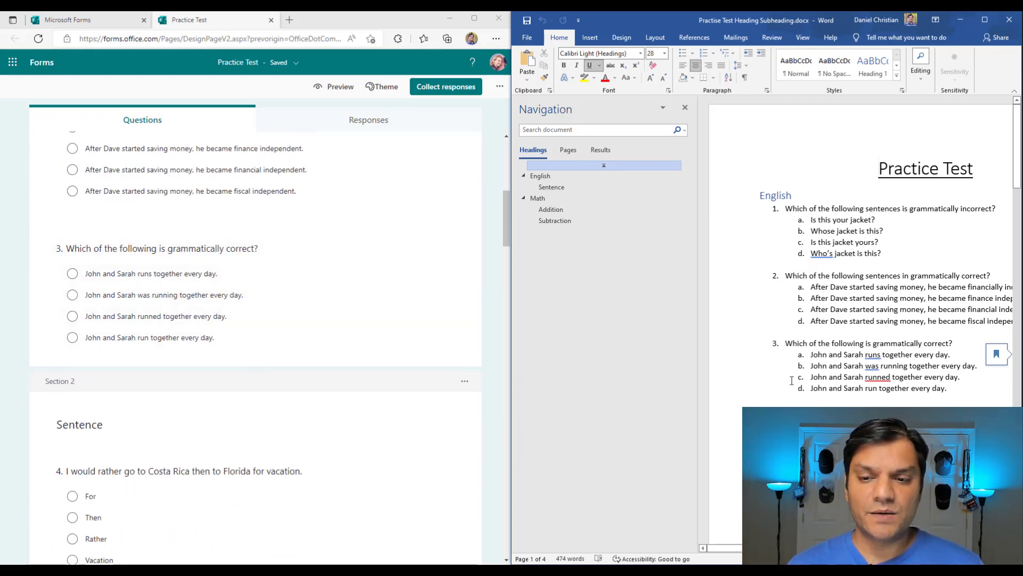
pyautogui.scroll(-3)
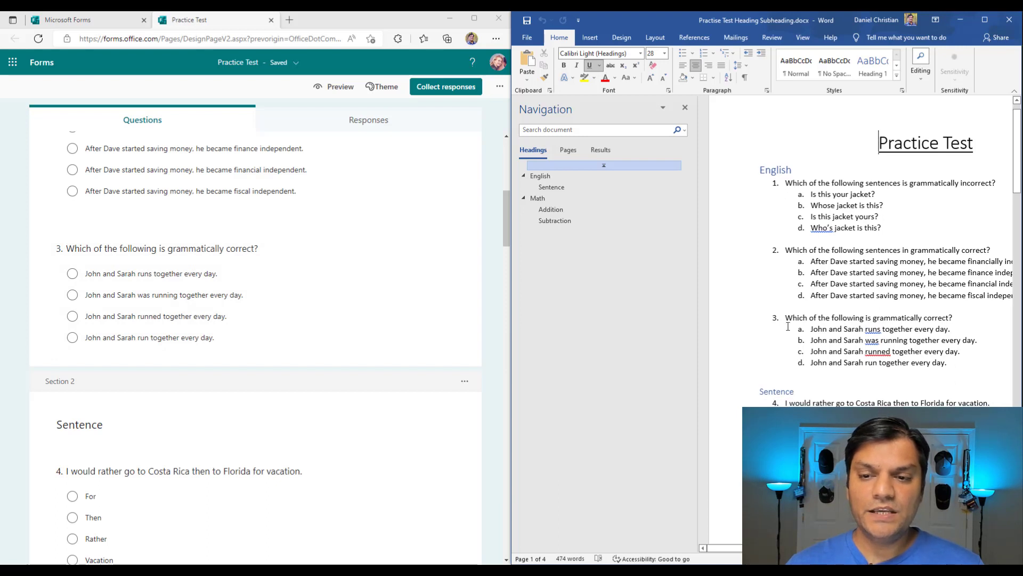